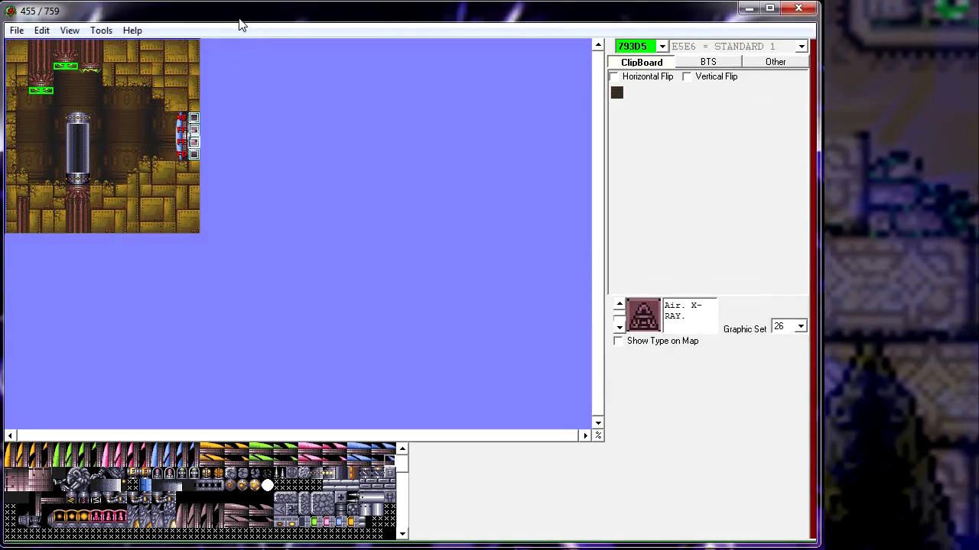
{"action": "mouse_move", "coordinate": [234, 38]}
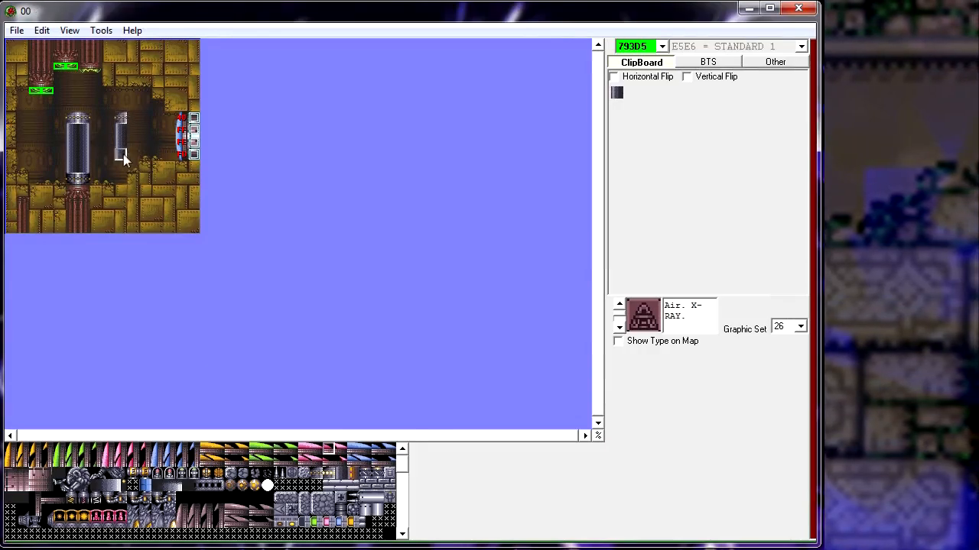
- Drop copied tube tiles into the save room at a new spot, leaving only the station base
{"action": "left_click", "coordinate": [122, 122]}
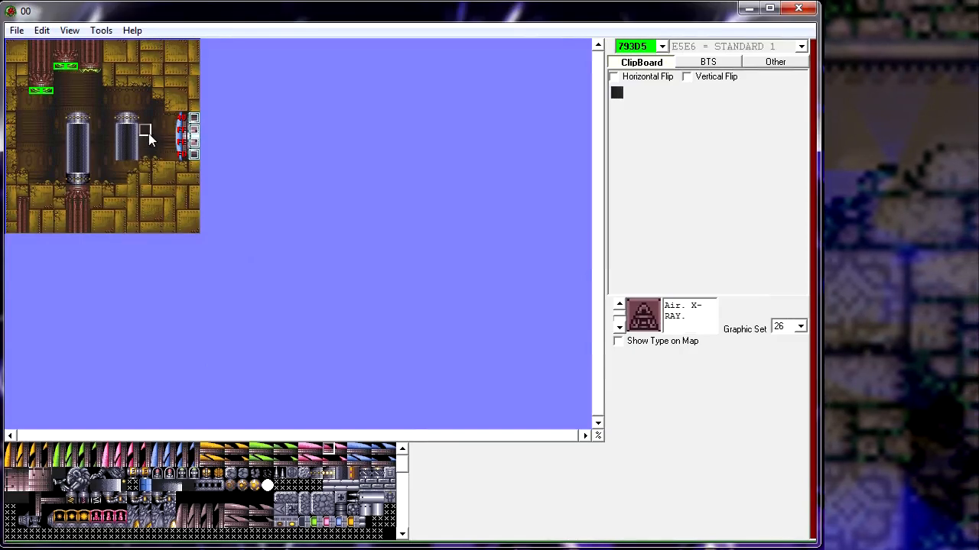
{"action": "left_click", "coordinate": [124, 124]}
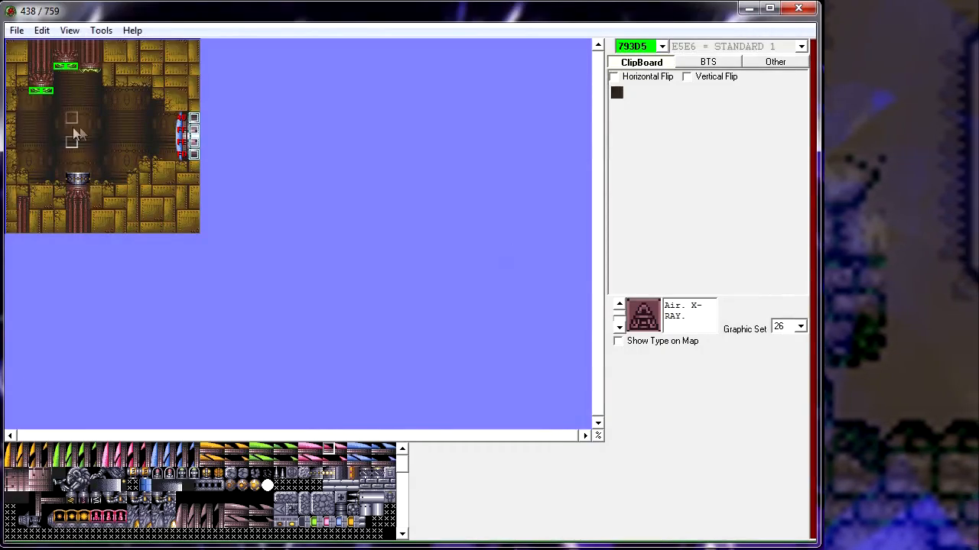
- Open and dismiss the File menu before reaching the station base object's Type option
{"action": "left_click", "coordinate": [16, 30]}
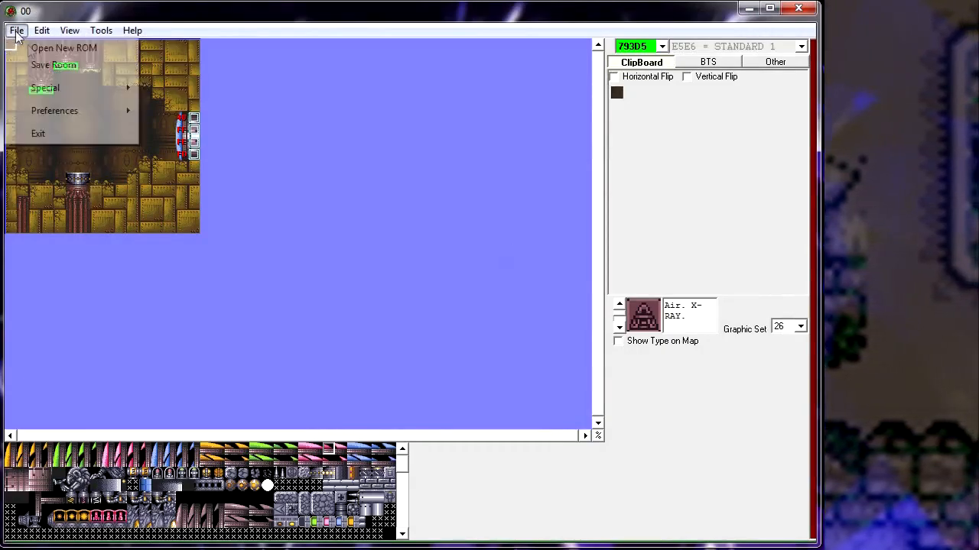
{"action": "left_click", "coordinate": [16, 30]}
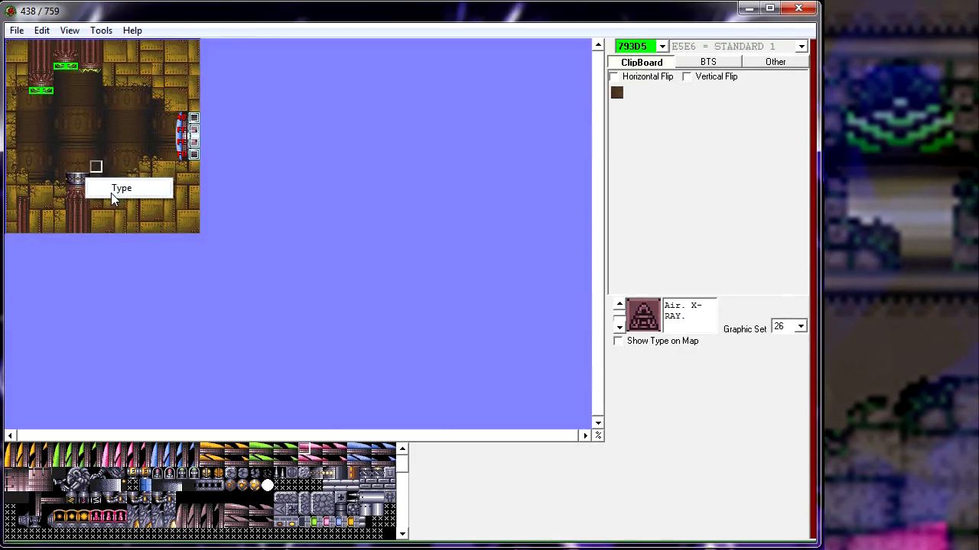
- Set the station object to Save Point B76F with high value 80 and index 01
{"action": "left_click", "coordinate": [121, 188]}
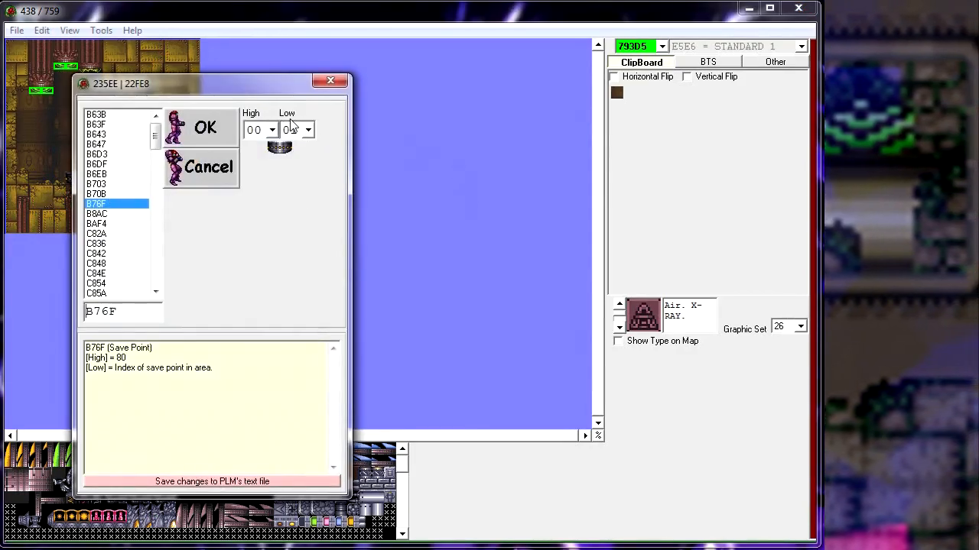
{"action": "left_click", "coordinate": [307, 130]}
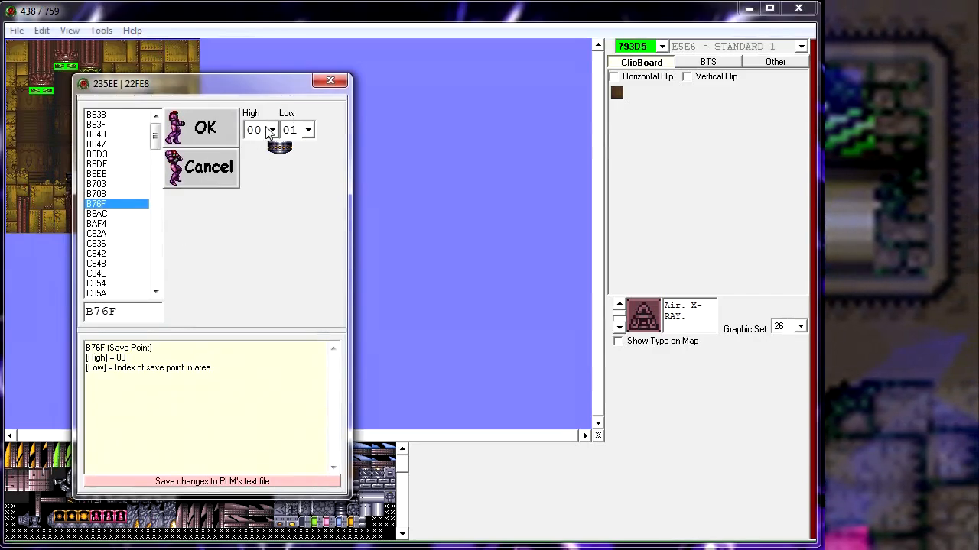
{"action": "left_click", "coordinate": [272, 130]}
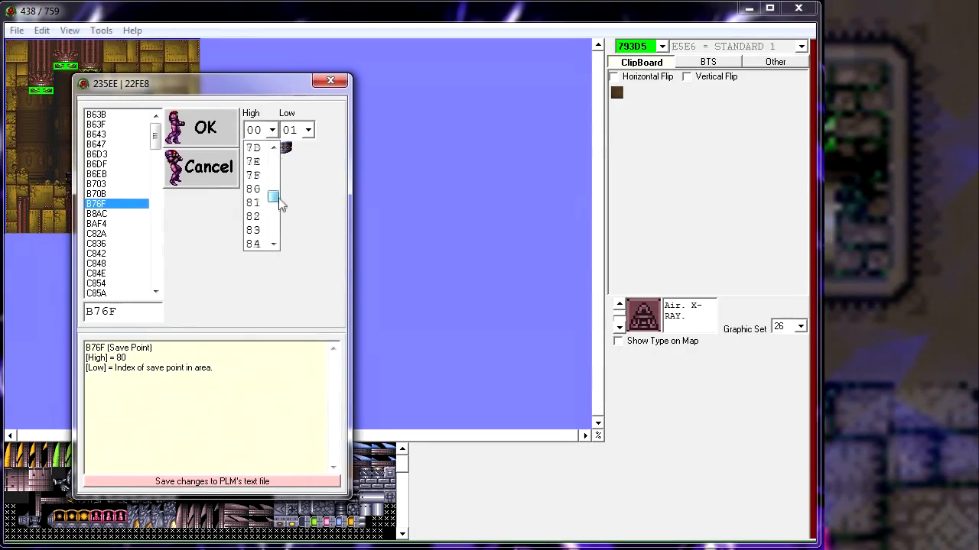
{"action": "left_click", "coordinate": [273, 244]}
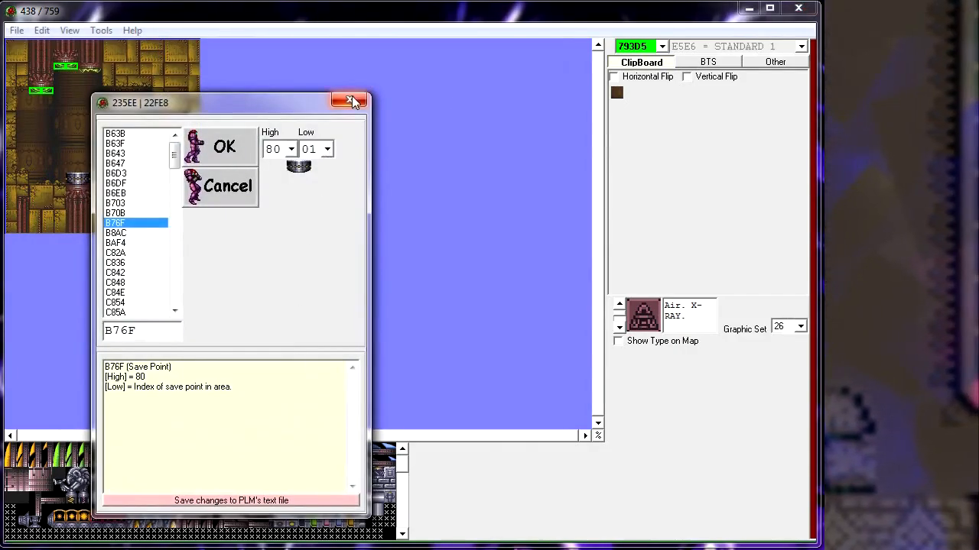
{"action": "left_click", "coordinate": [350, 101]}
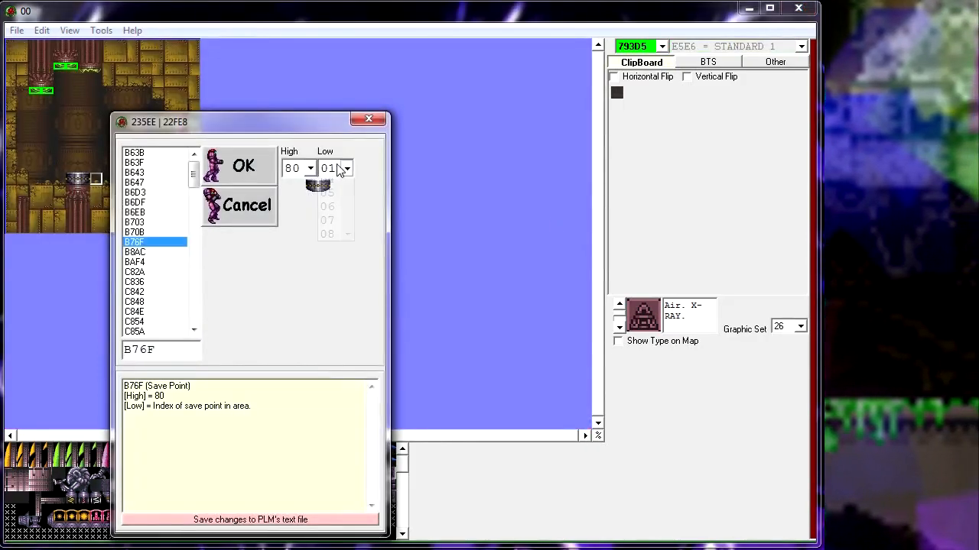
{"action": "left_click", "coordinate": [346, 168]}
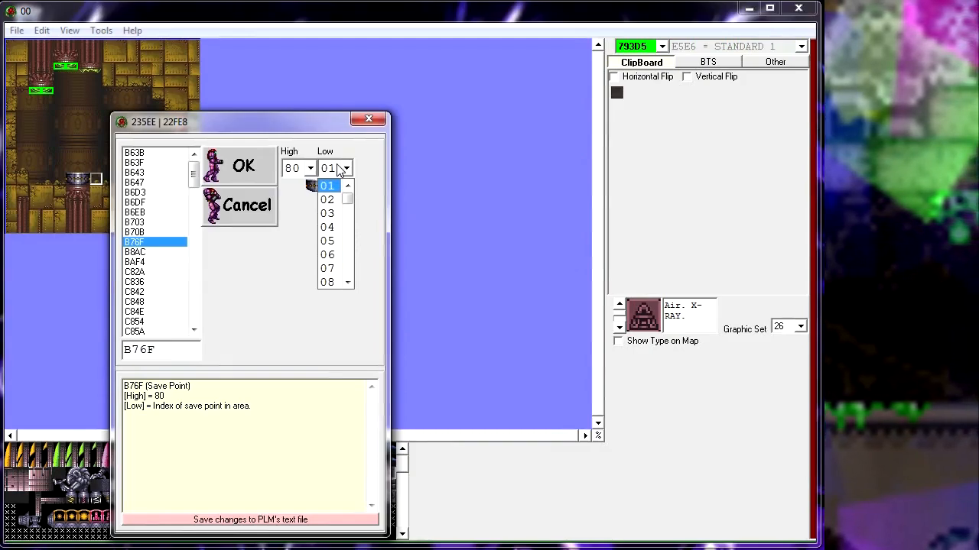
{"action": "left_click", "coordinate": [348, 186]}
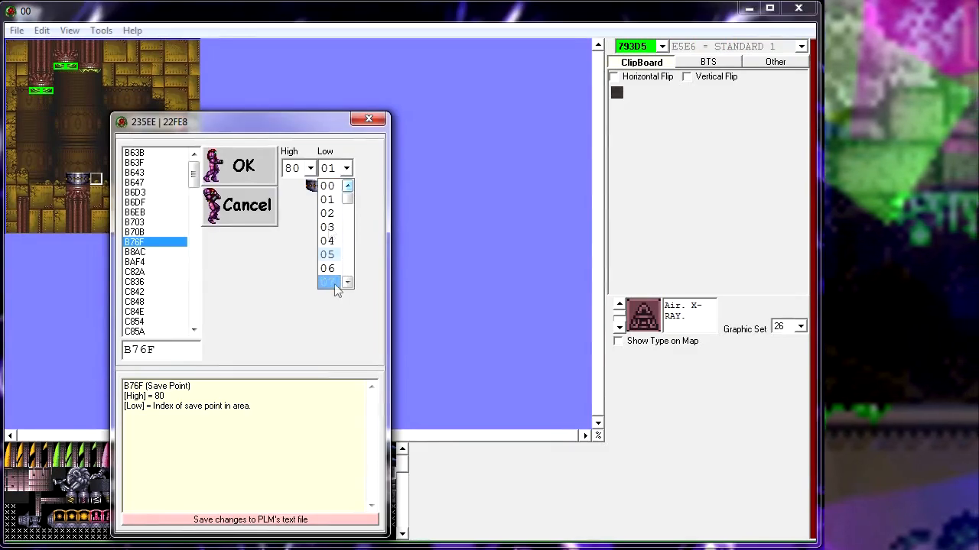
{"action": "left_click", "coordinate": [327, 281]}
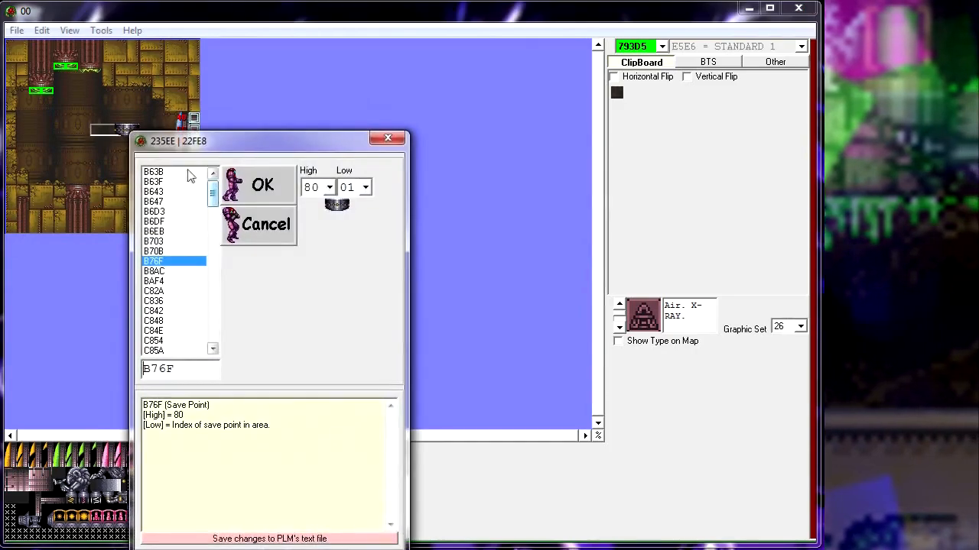
{"action": "left_click", "coordinate": [154, 221]}
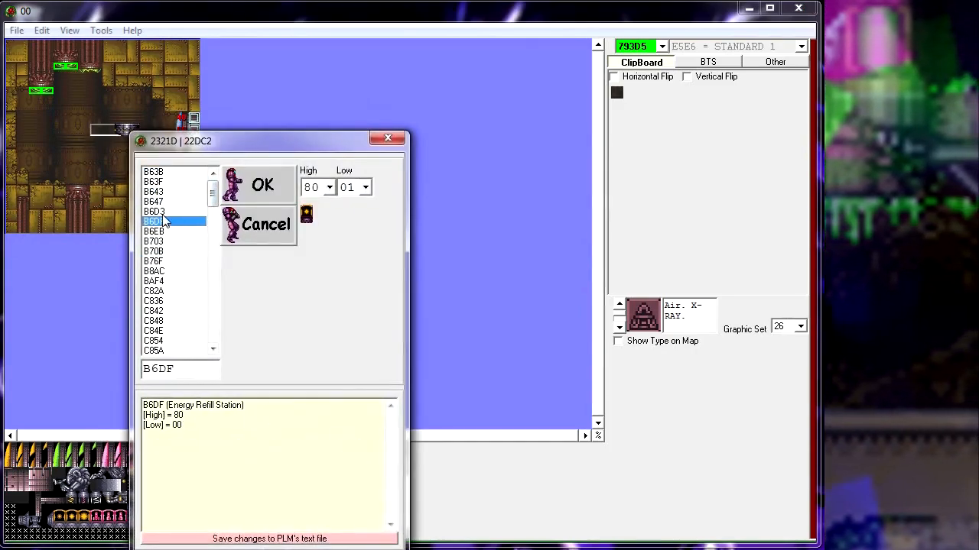
{"action": "left_click", "coordinate": [154, 240]}
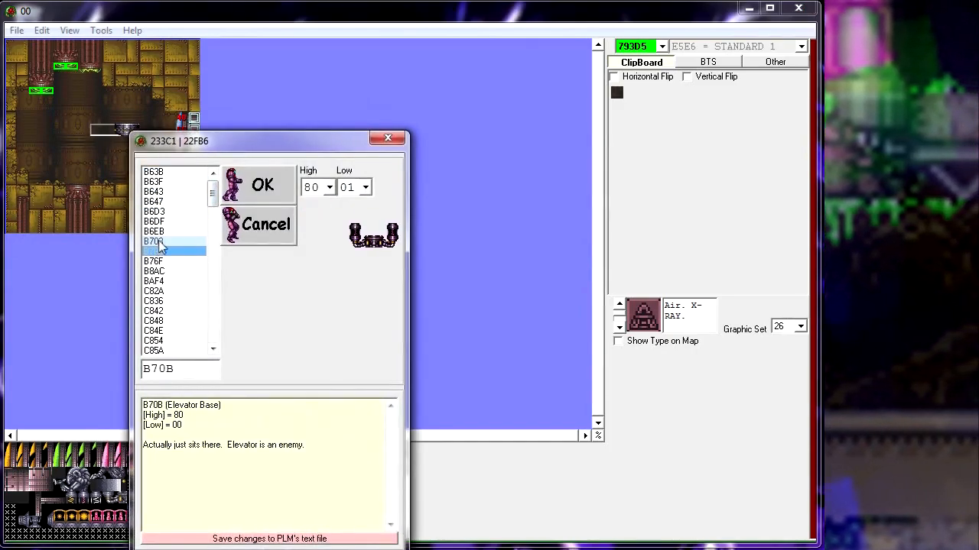
{"action": "left_click", "coordinate": [153, 261]}
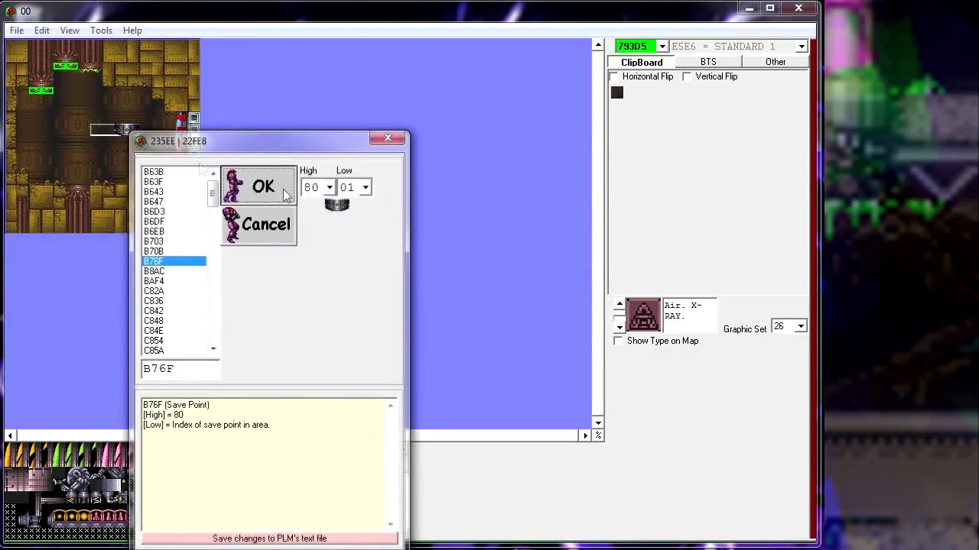
- Confirm the first save point, then give the ship room's B76F save point high 80, index 02
{"action": "left_click", "coordinate": [263, 187]}
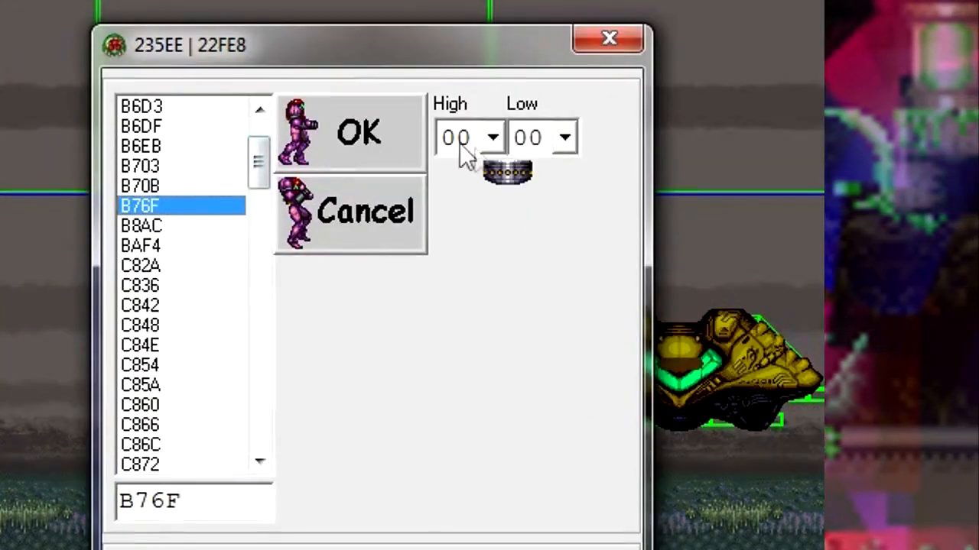
{"action": "left_click", "coordinate": [493, 137]}
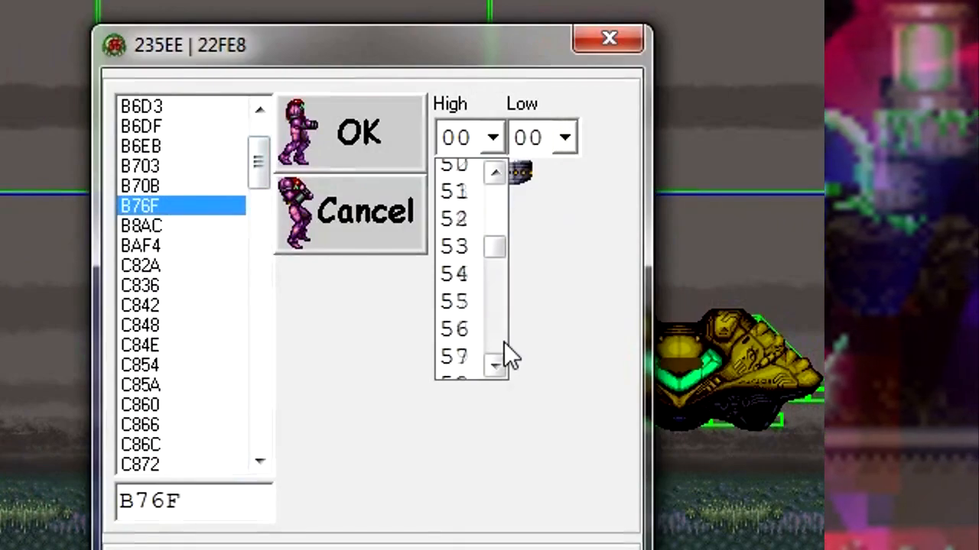
{"action": "left_click", "coordinate": [493, 172]}
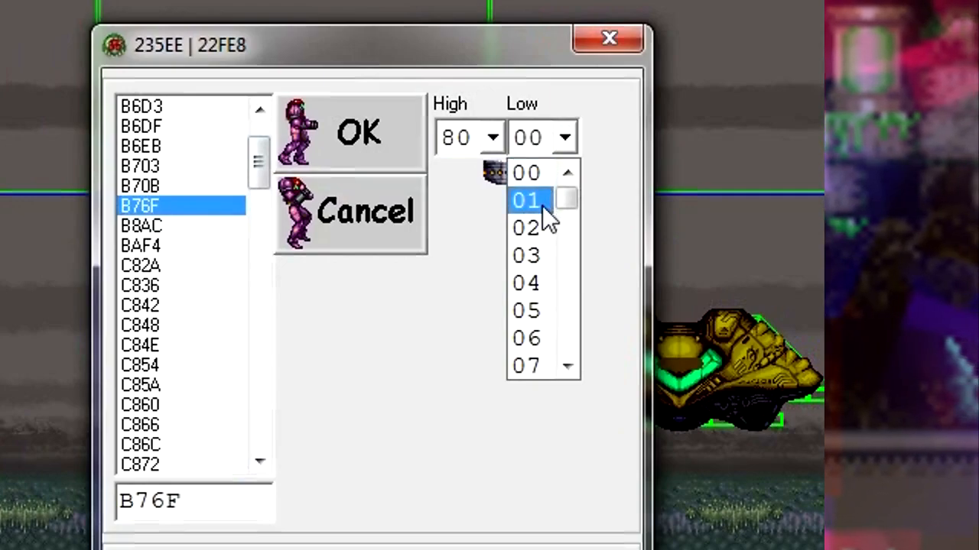
{"action": "mouse_move", "coordinate": [542, 218]}
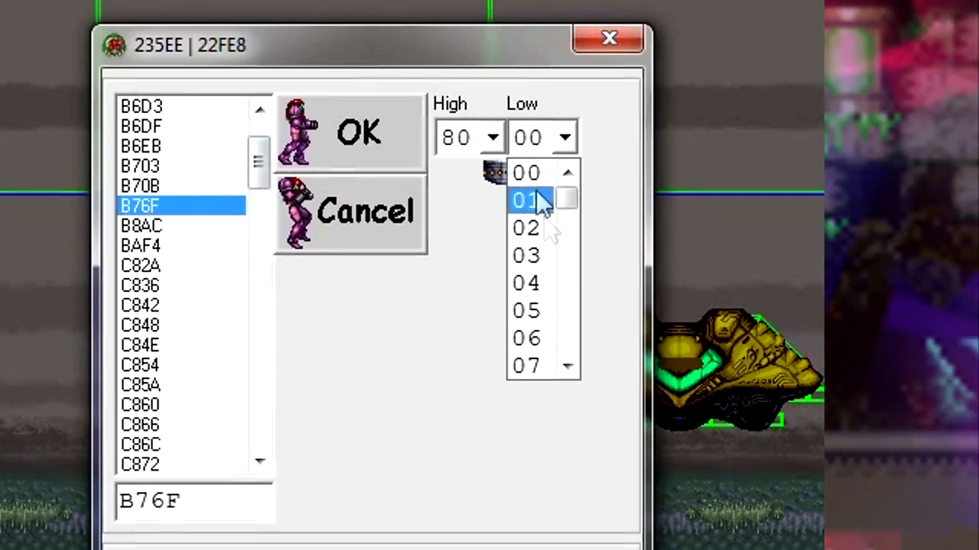
{"action": "left_click", "coordinate": [525, 227]}
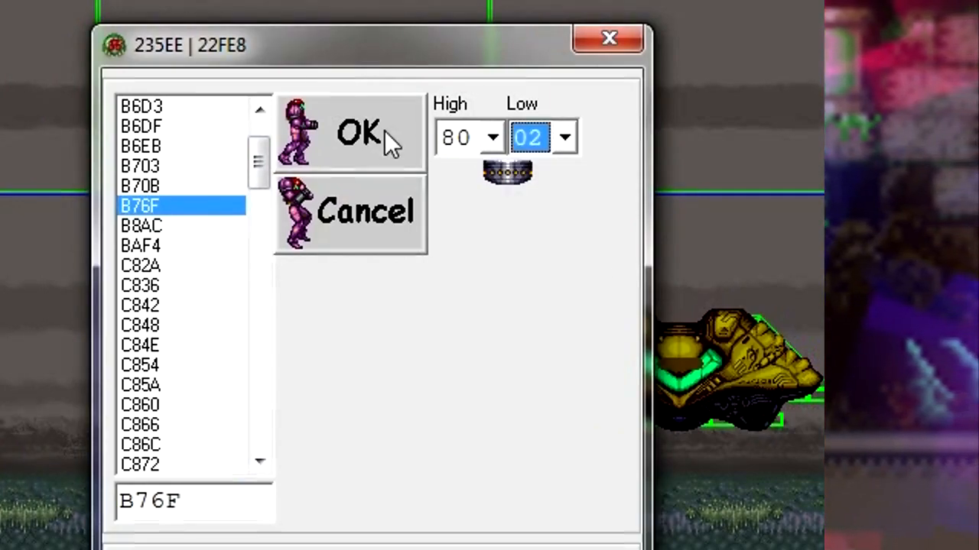
{"action": "left_click", "coordinate": [355, 134]}
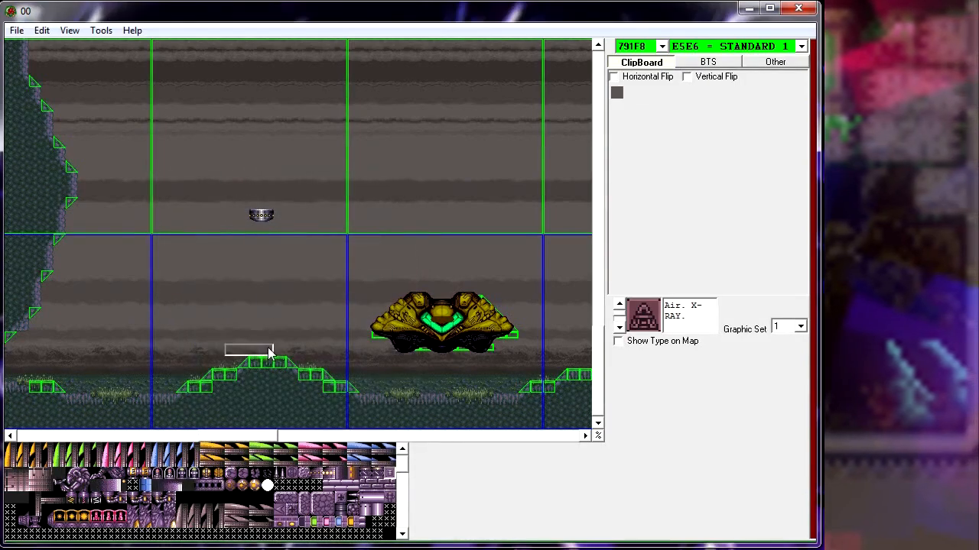
- Place the save station on the grassy mound left of the ship and check a neighbouring room
{"action": "left_click", "coordinate": [15, 30]}
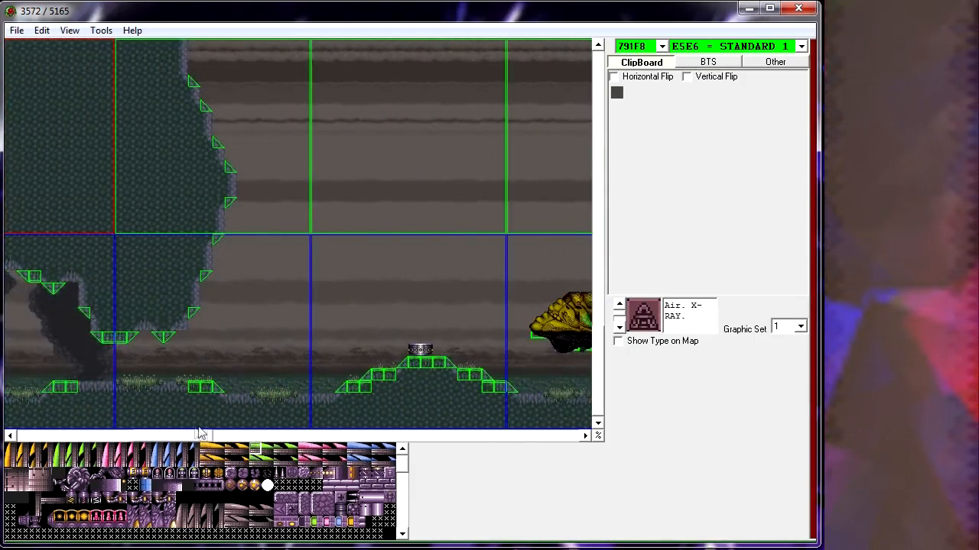
{"action": "left_click", "coordinate": [201, 436]}
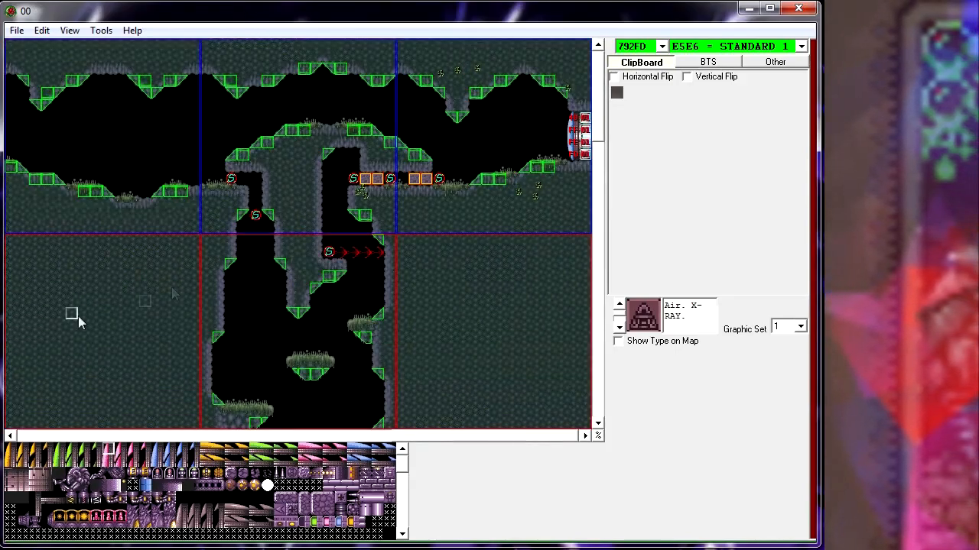
{"action": "mouse_move", "coordinate": [558, 144]}
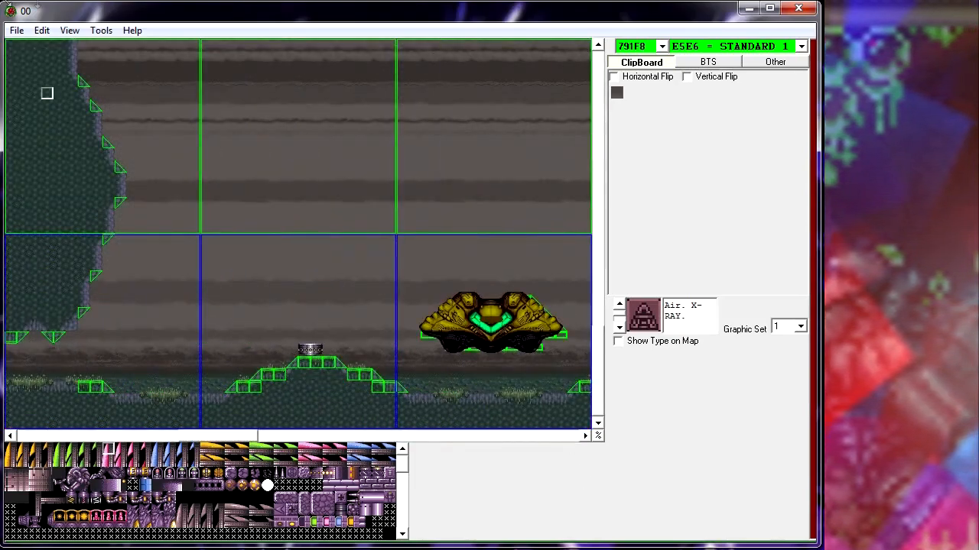
{"action": "left_click", "coordinate": [42, 30]}
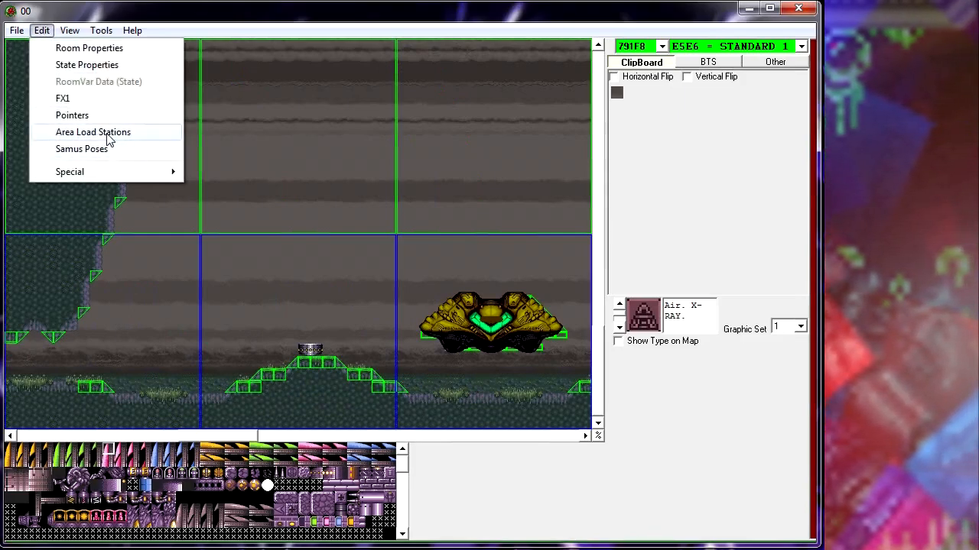
- Point Crateria load station 02 at door 896A into room 91F8, then close the editor
{"action": "left_click", "coordinate": [92, 131]}
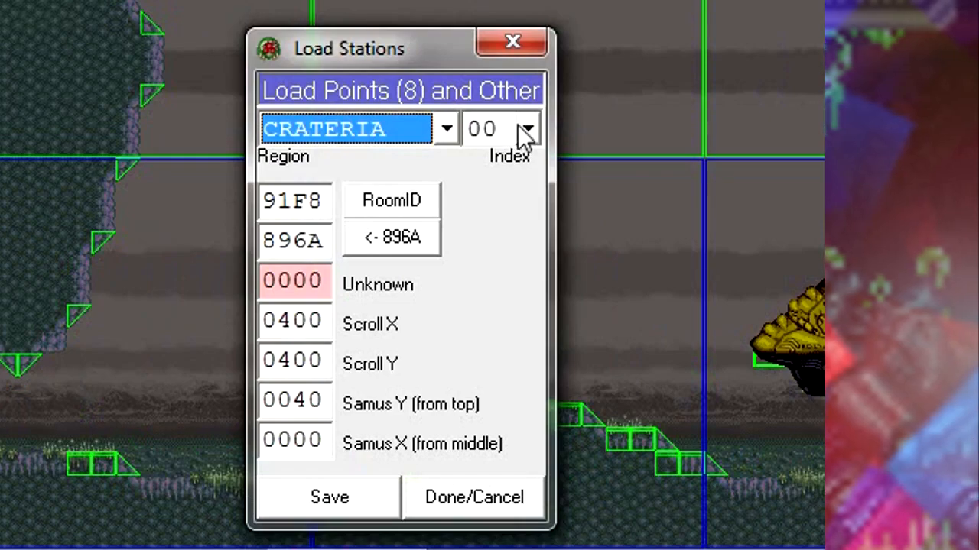
{"action": "left_click", "coordinate": [525, 129]}
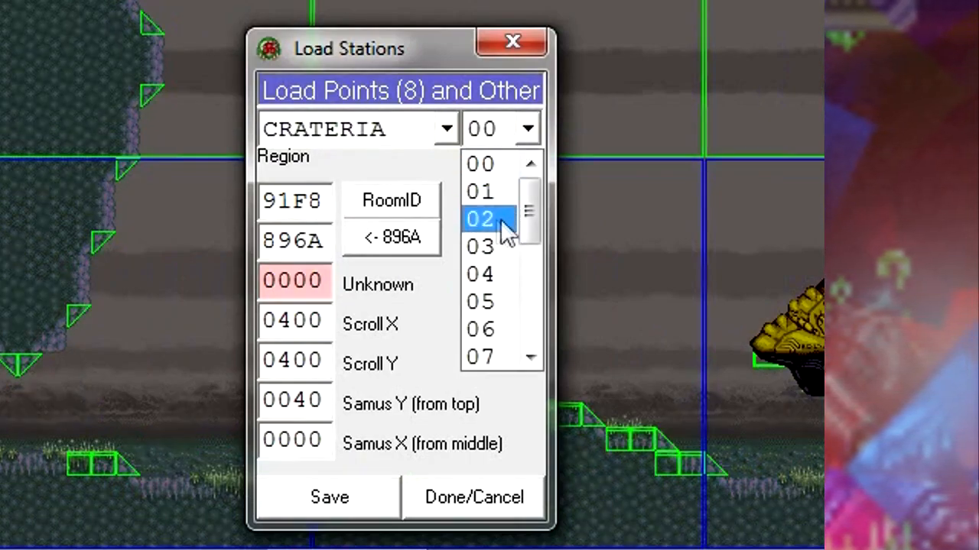
{"action": "left_click", "coordinate": [480, 220]}
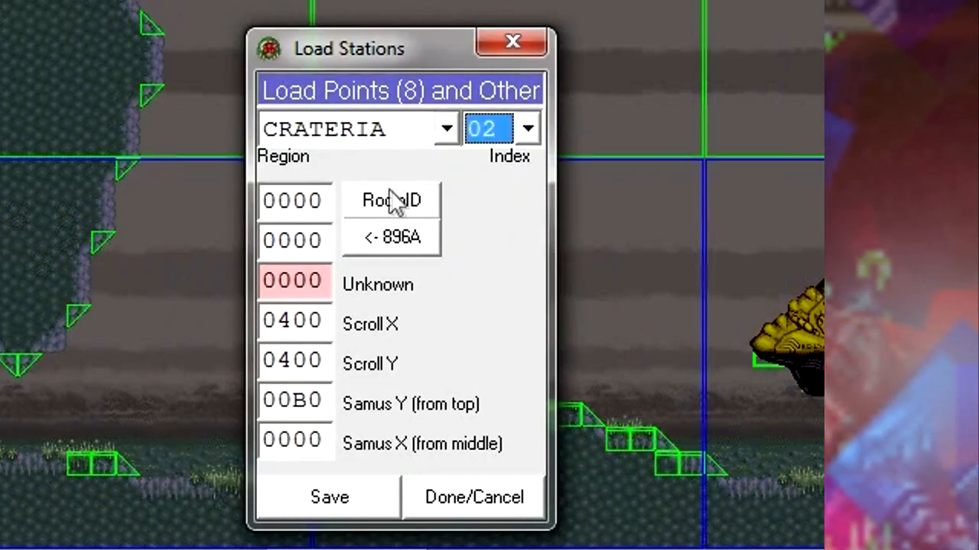
{"action": "left_click", "coordinate": [391, 200]}
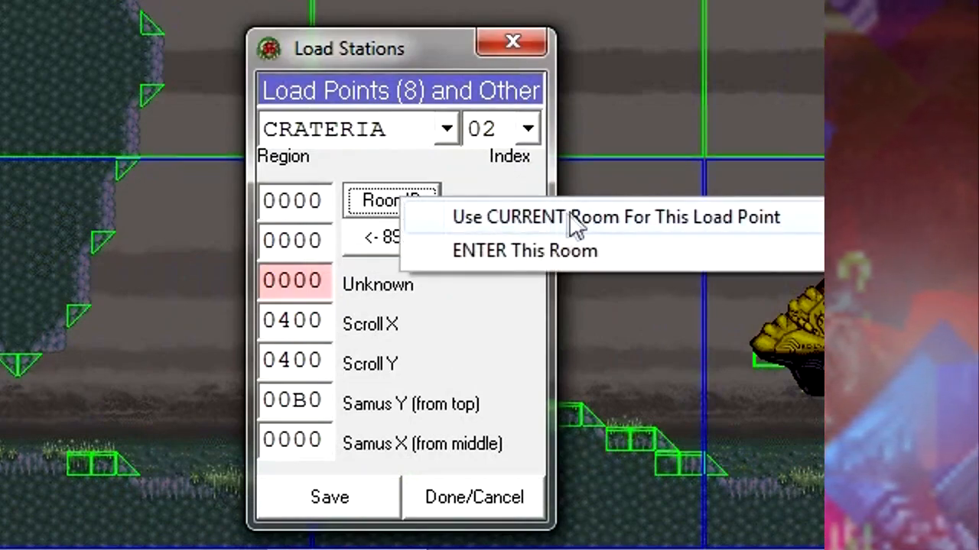
{"action": "mouse_move", "coordinate": [494, 222]}
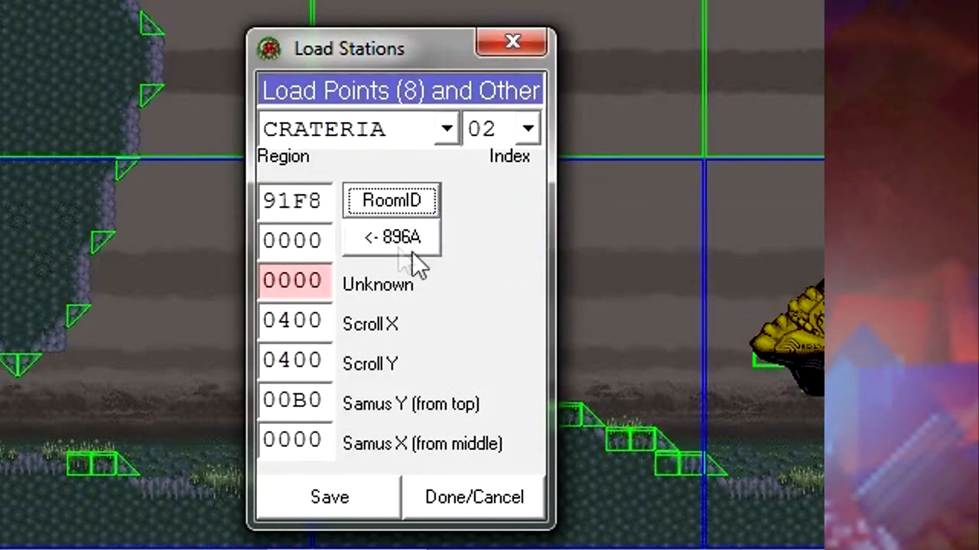
{"action": "mouse_move", "coordinate": [402, 260]}
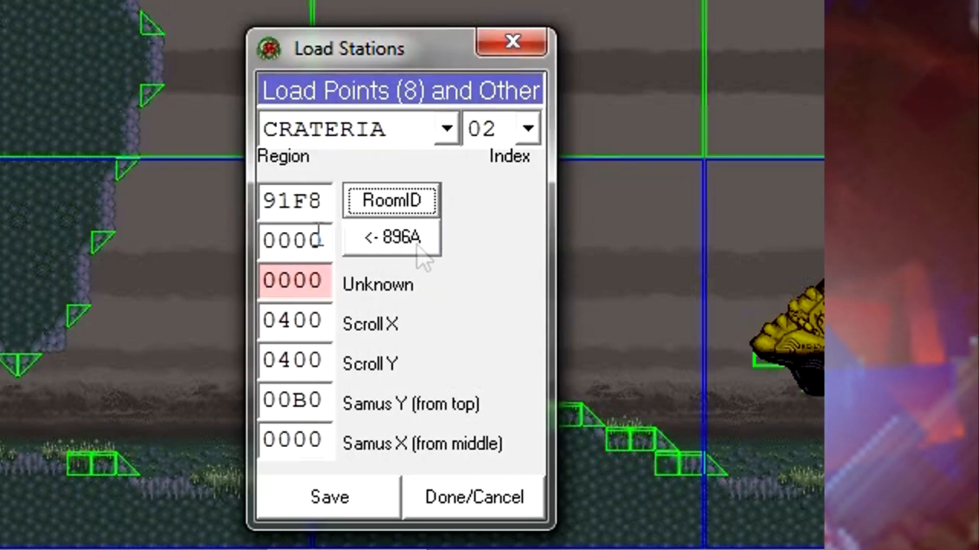
{"action": "left_click", "coordinate": [390, 237]}
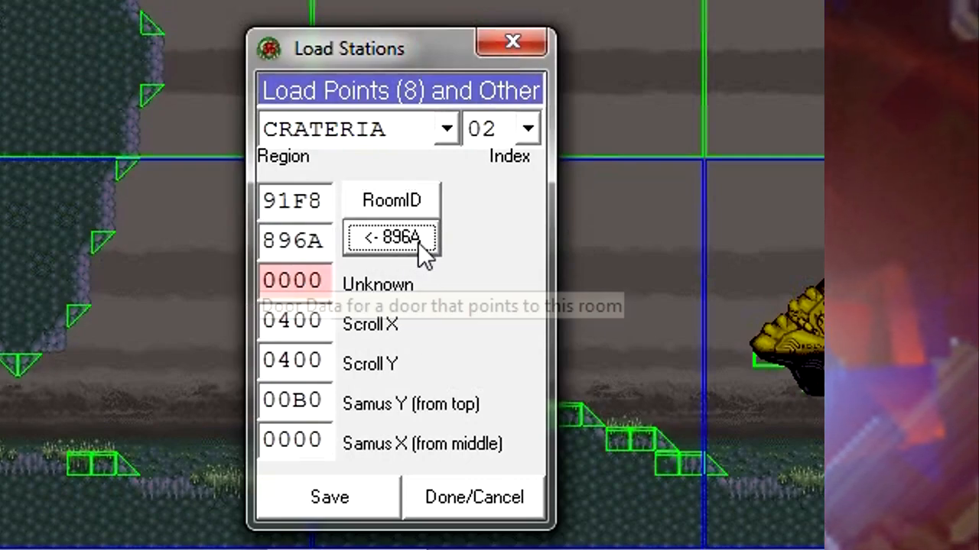
{"action": "mouse_move", "coordinate": [504, 243]}
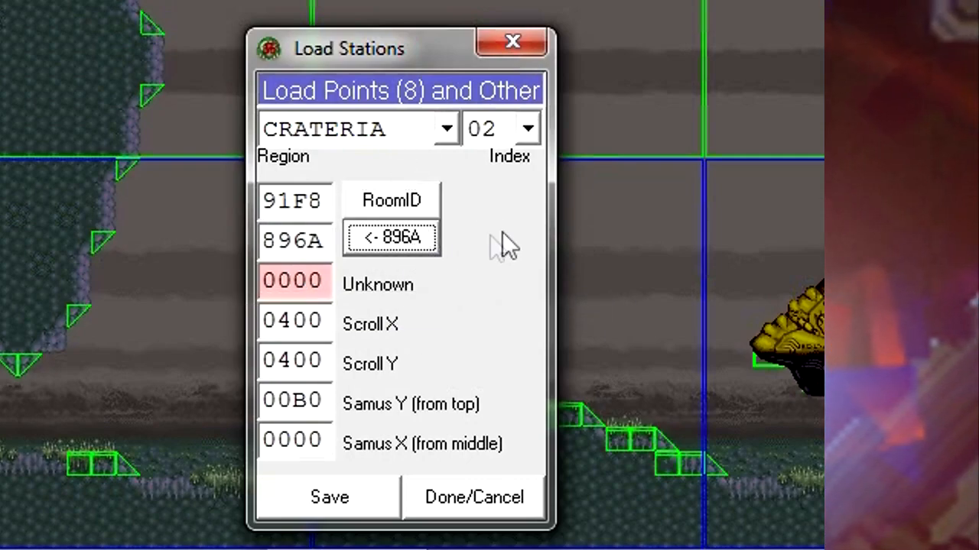
{"action": "mouse_move", "coordinate": [405, 252]}
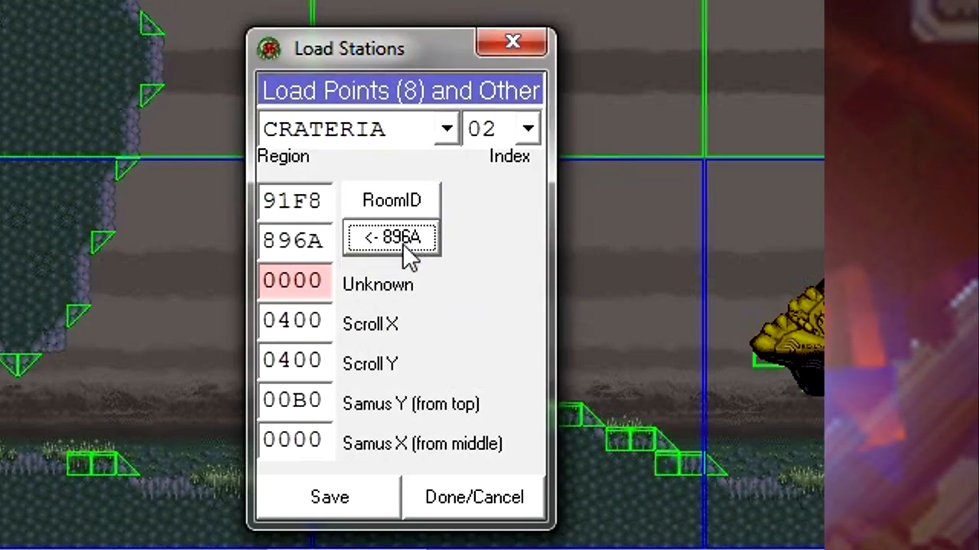
{"action": "left_click_drag", "start_coordinate": [349, 48], "coordinate": [233, 15]}
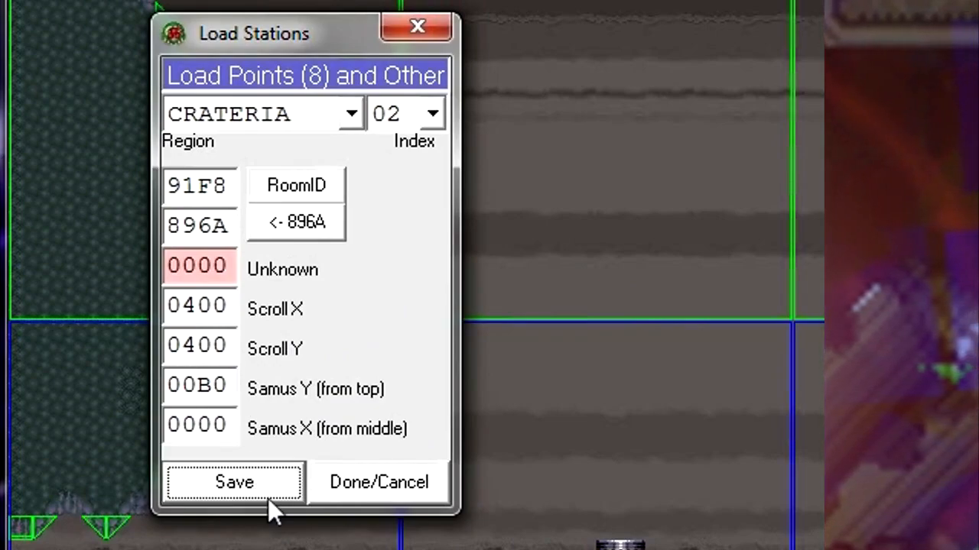
{"action": "mouse_move", "coordinate": [297, 310]}
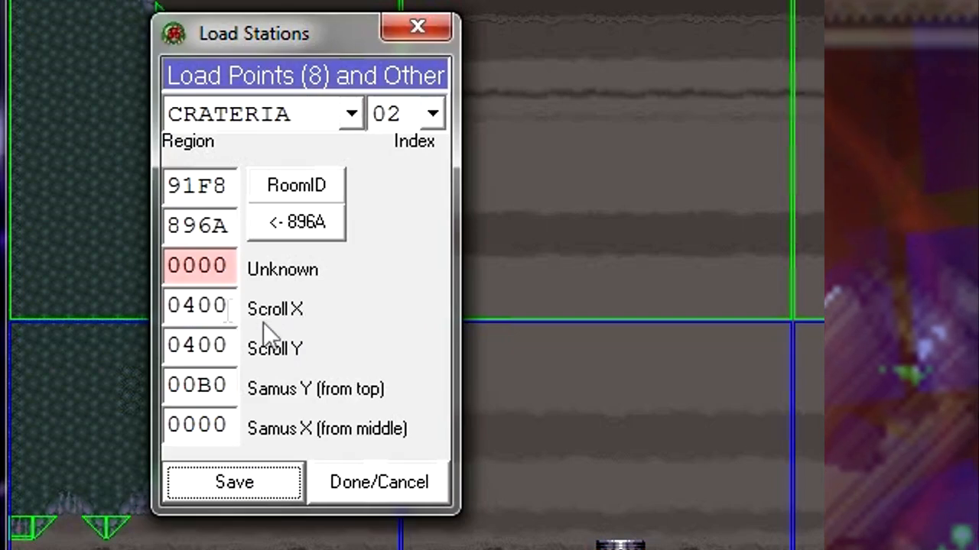
{"action": "mouse_move", "coordinate": [392, 346]}
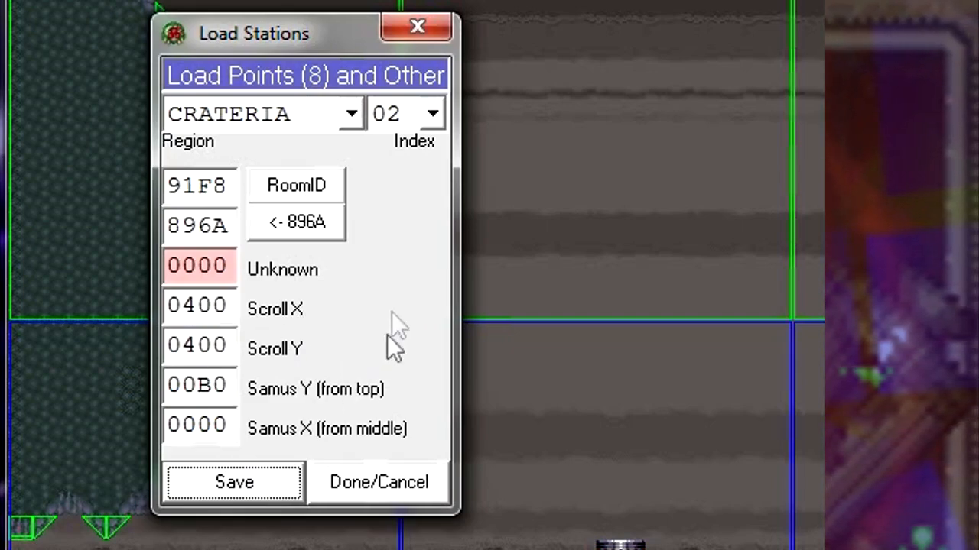
{"action": "mouse_move", "coordinate": [370, 207]}
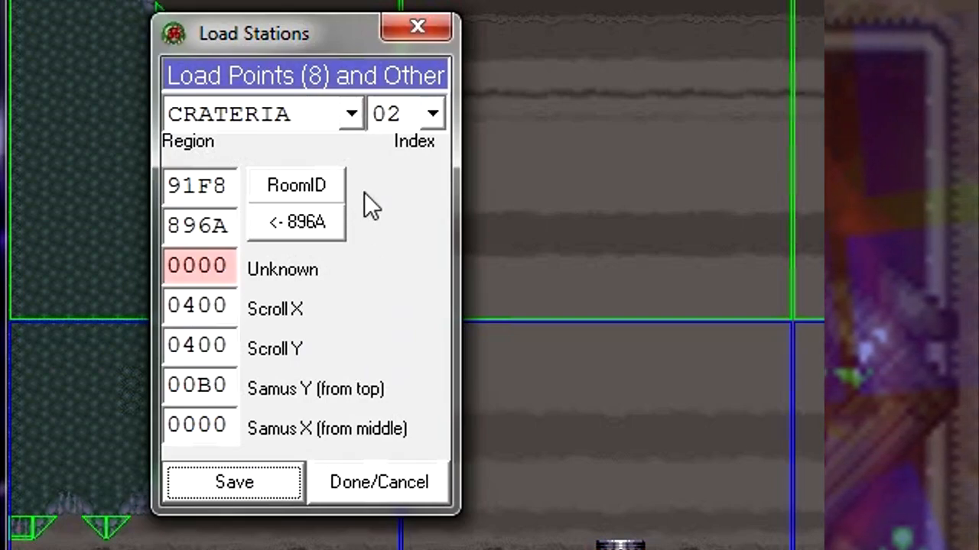
{"action": "mouse_move", "coordinate": [359, 199]}
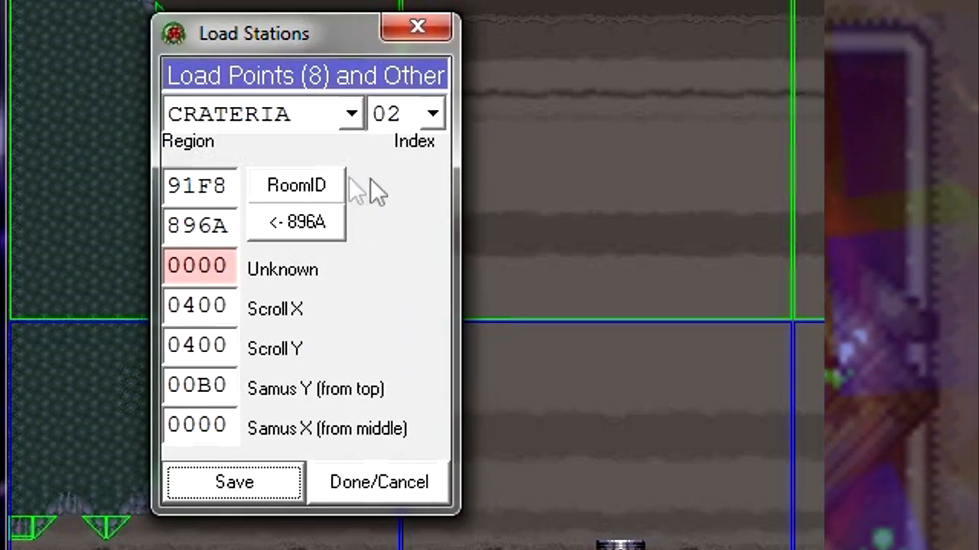
{"action": "mouse_move", "coordinate": [222, 222]}
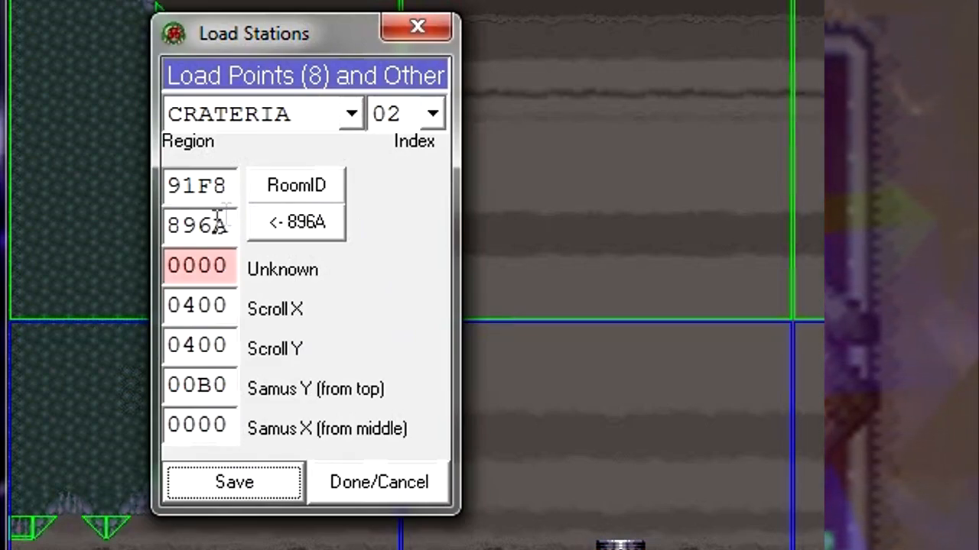
{"action": "mouse_move", "coordinate": [264, 161]}
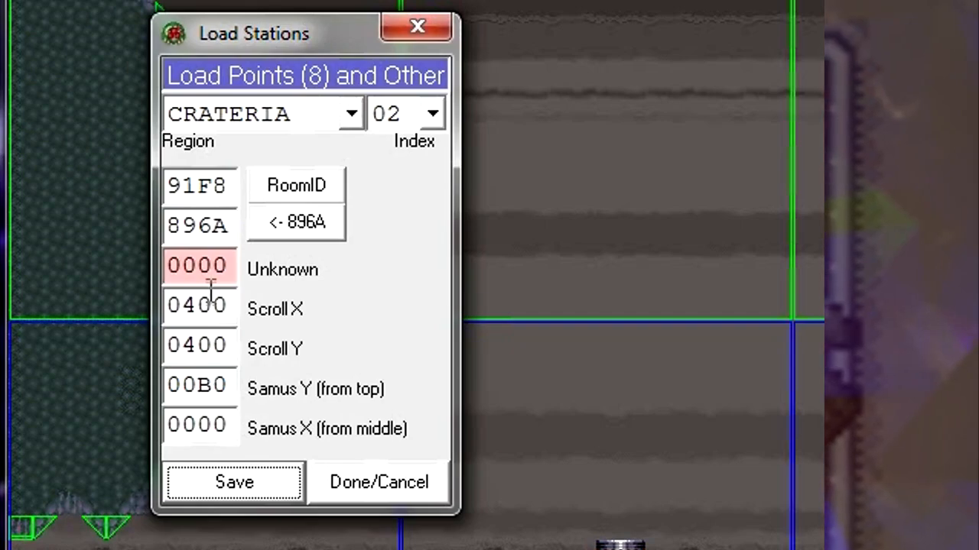
{"action": "mouse_move", "coordinate": [600, 107]}
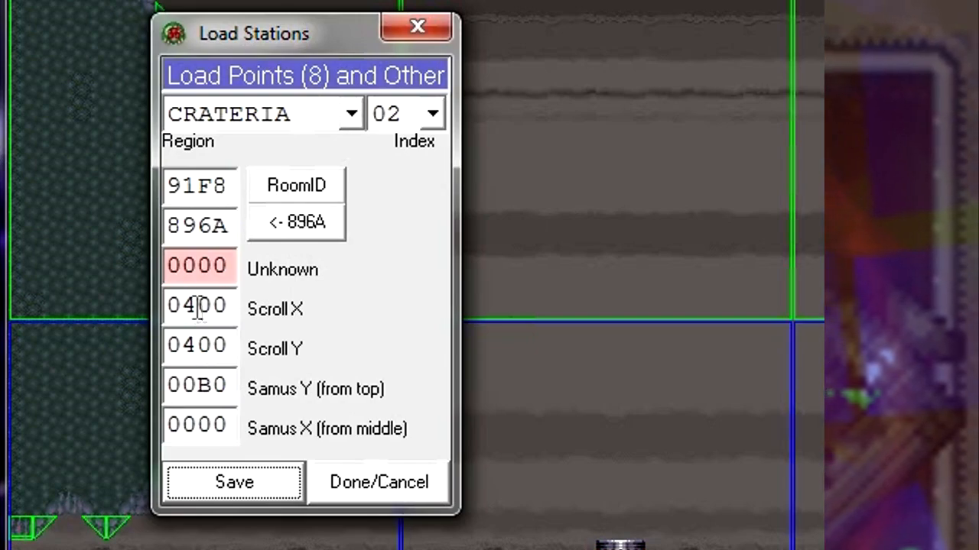
{"action": "left_click", "coordinate": [378, 482]}
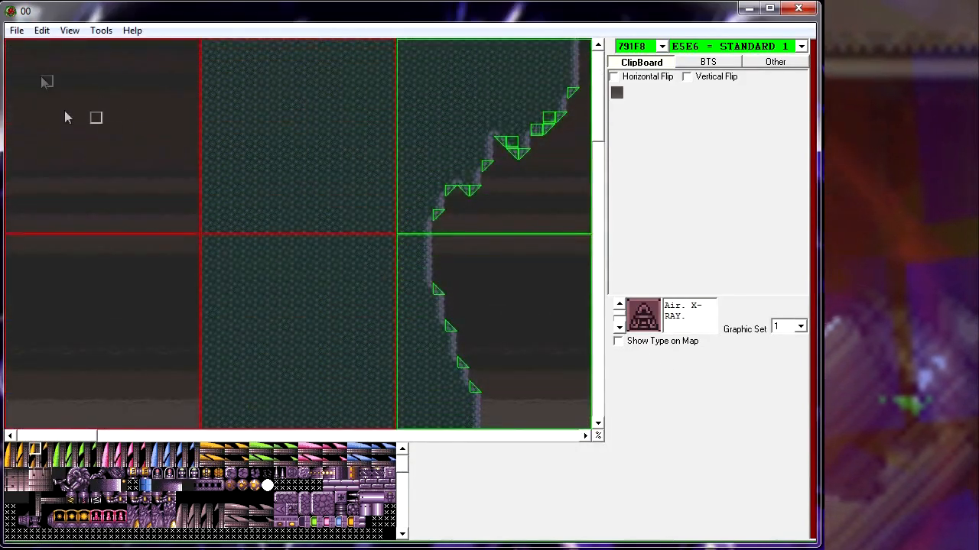
{"action": "mouse_move", "coordinate": [108, 106]}
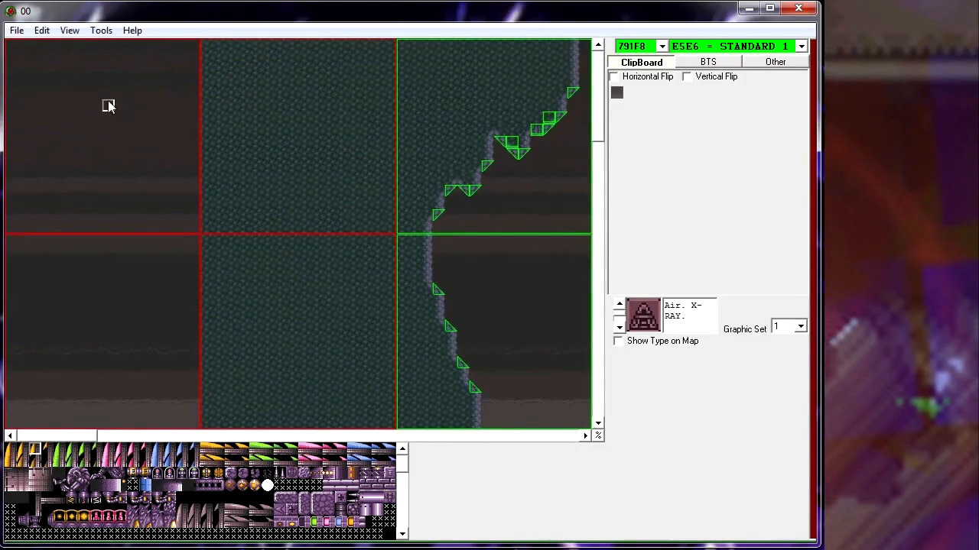
{"action": "mouse_move", "coordinate": [98, 166]}
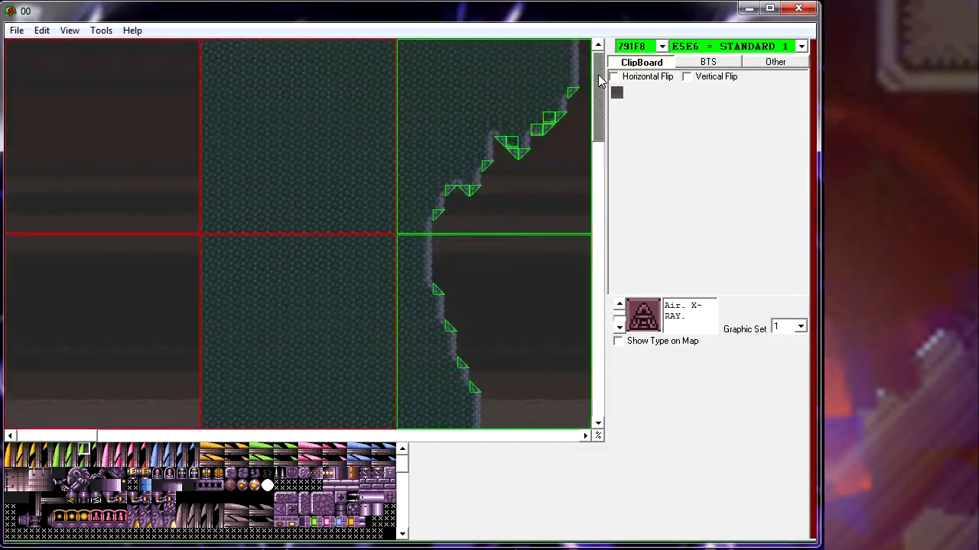
- Scroll the room view over to the ship landing area showing the new save station
{"action": "scroll", "scroll_direction": "down", "scroll_amount": 3}
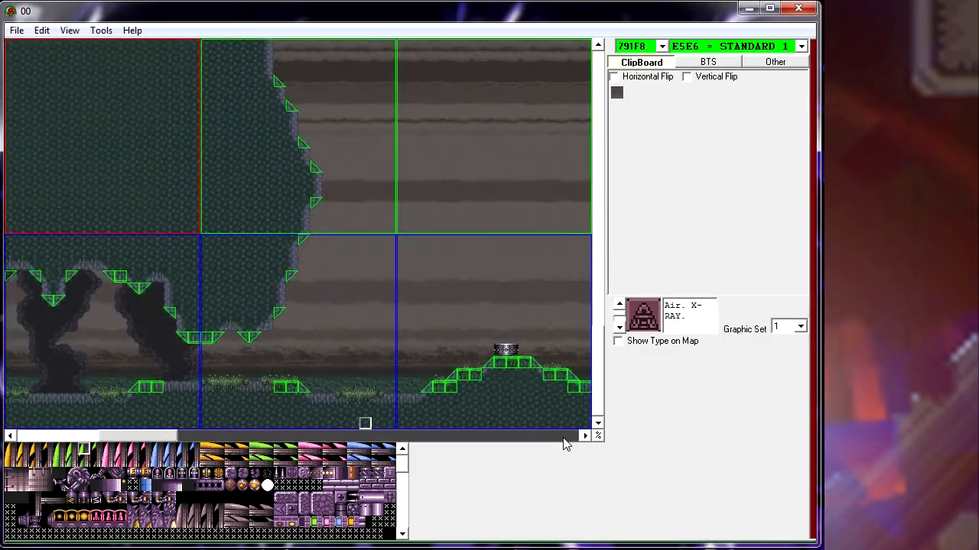
{"action": "left_click", "coordinate": [41, 30]}
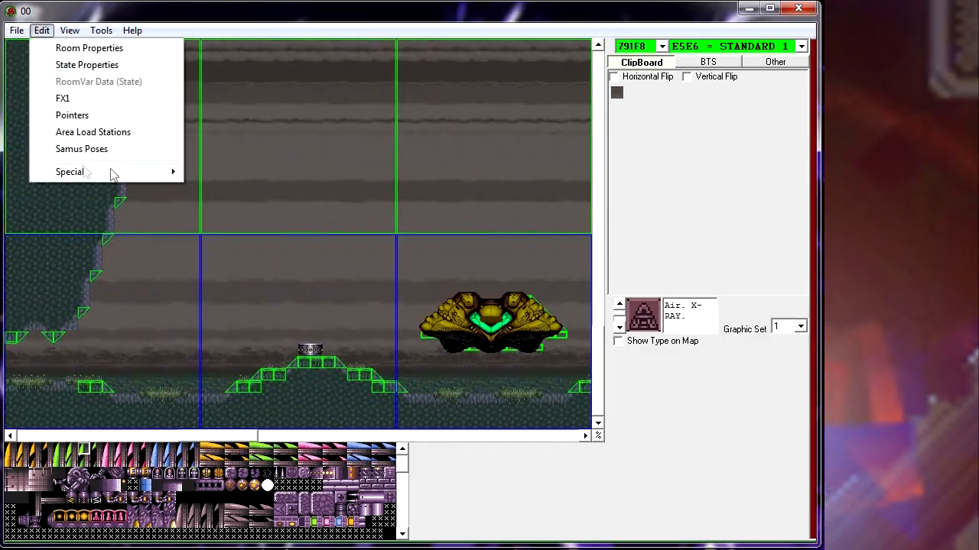
- Change Crateria load station 02's Scroll X from 0400 to 0300, keeping Scroll Y 0400
{"action": "left_click", "coordinate": [92, 131]}
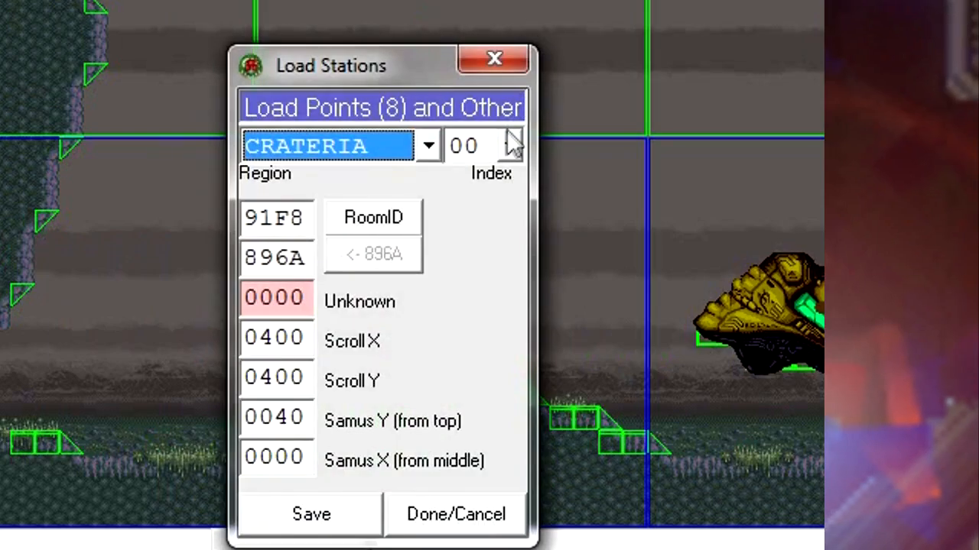
{"action": "left_click", "coordinate": [510, 145]}
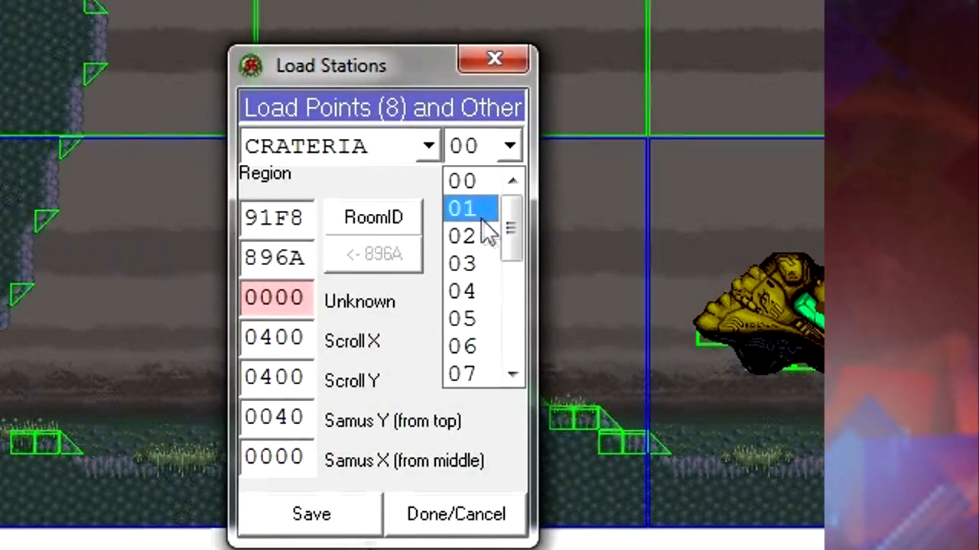
{"action": "left_click", "coordinate": [462, 237]}
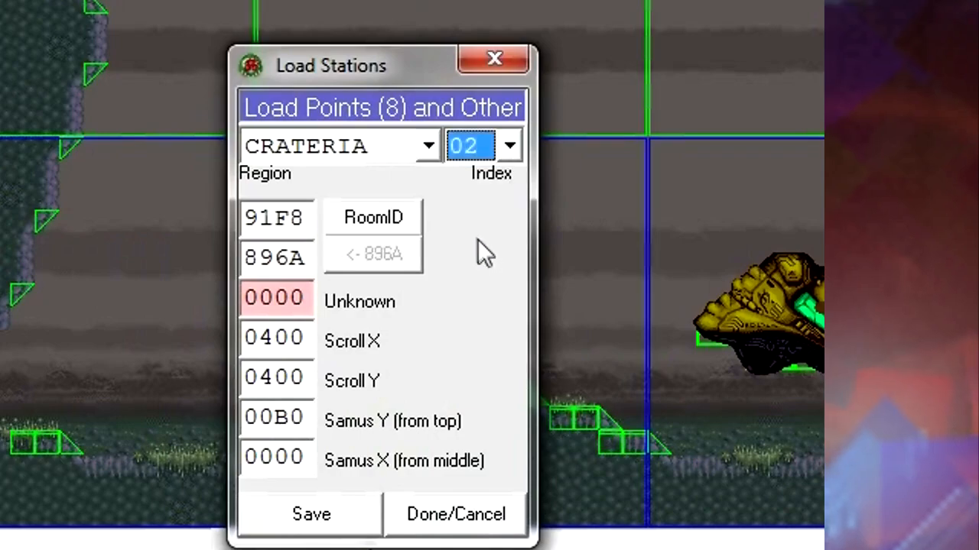
{"action": "left_click", "coordinate": [275, 376]}
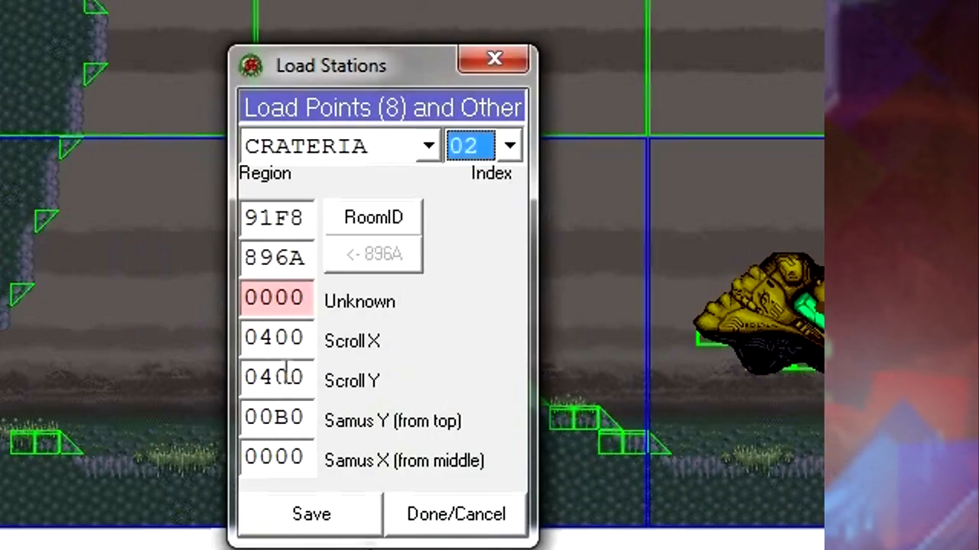
{"action": "left_click", "coordinate": [273, 337]}
{"action": "type", "text": "0300"}
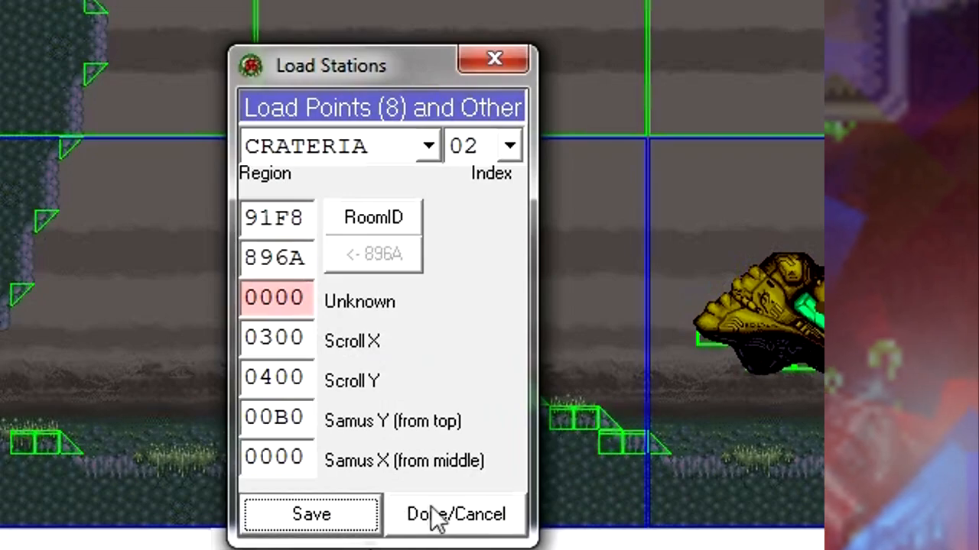
{"action": "left_click", "coordinate": [455, 514]}
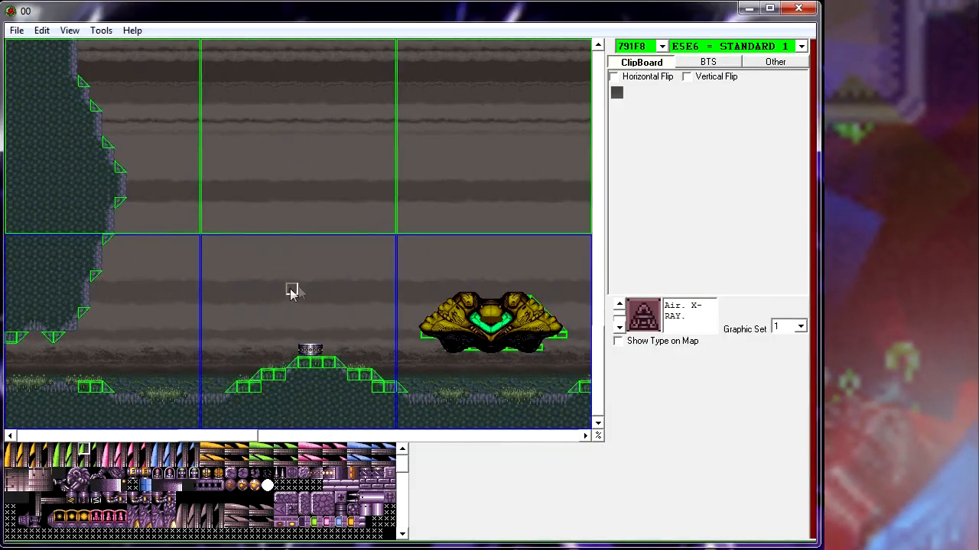
- Save the room to the ROM and open the Tutorial folder for the unchanged ROM
{"action": "left_click", "coordinate": [15, 30]}
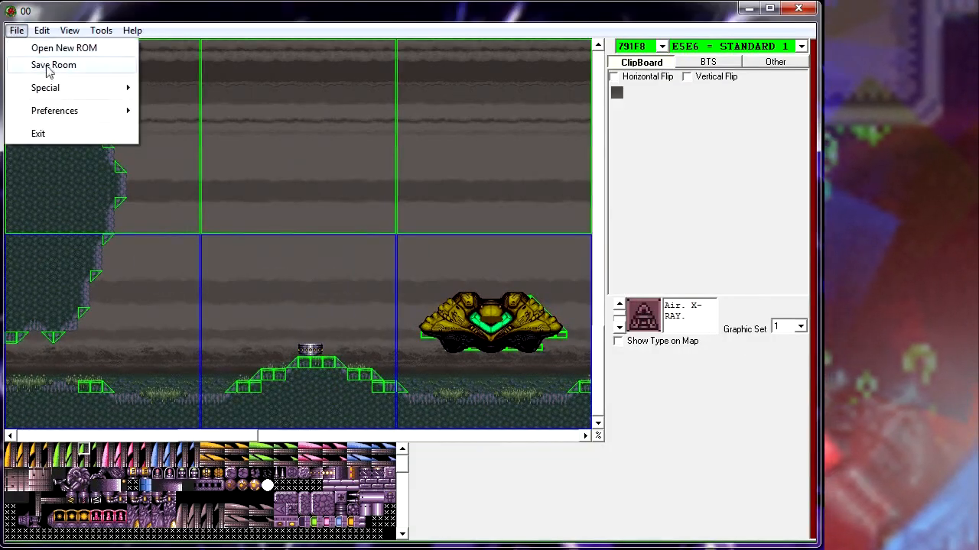
{"action": "left_click", "coordinate": [101, 30]}
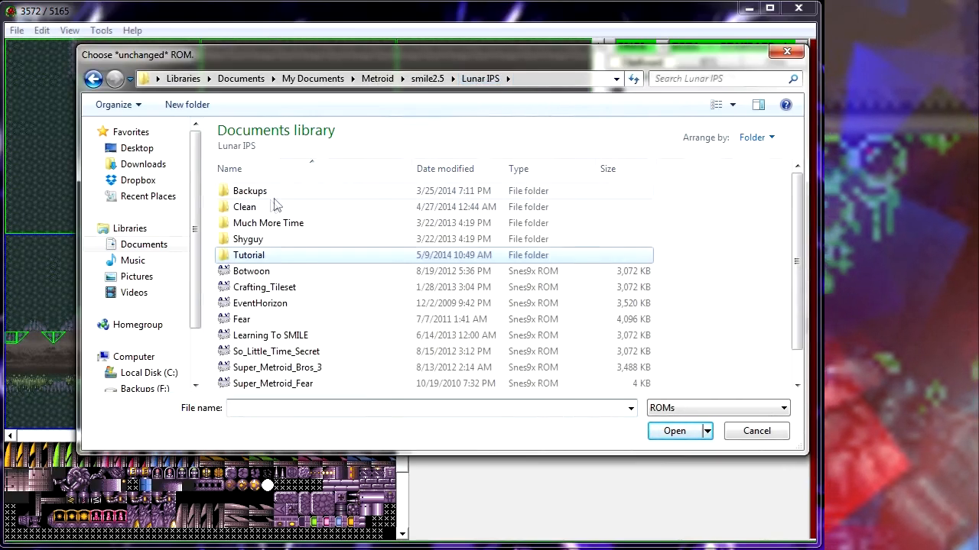
{"action": "double_click", "coordinate": [244, 207]}
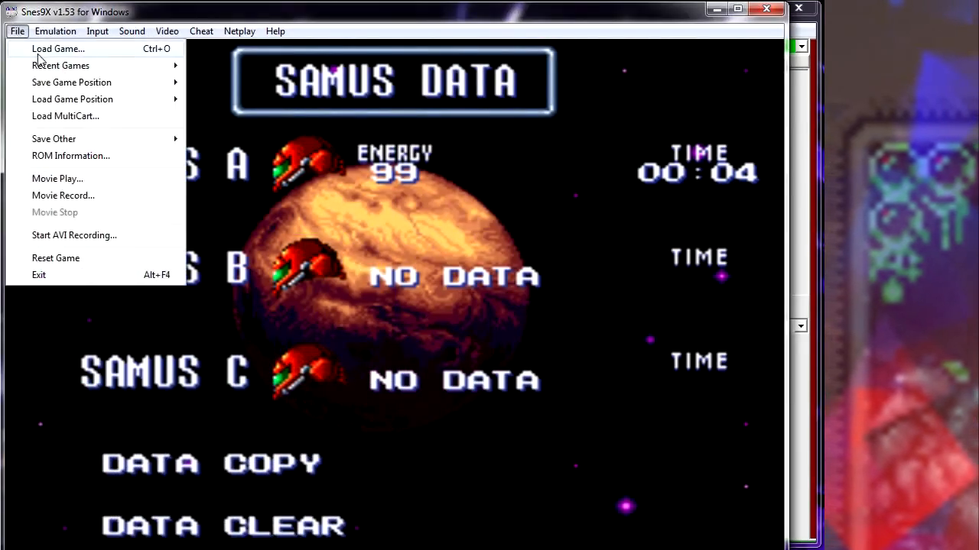
- Load the Super Metroid Tutorial ROM in Snes9x, confirm the save-station start, and reset the game
{"action": "left_click", "coordinate": [58, 48]}
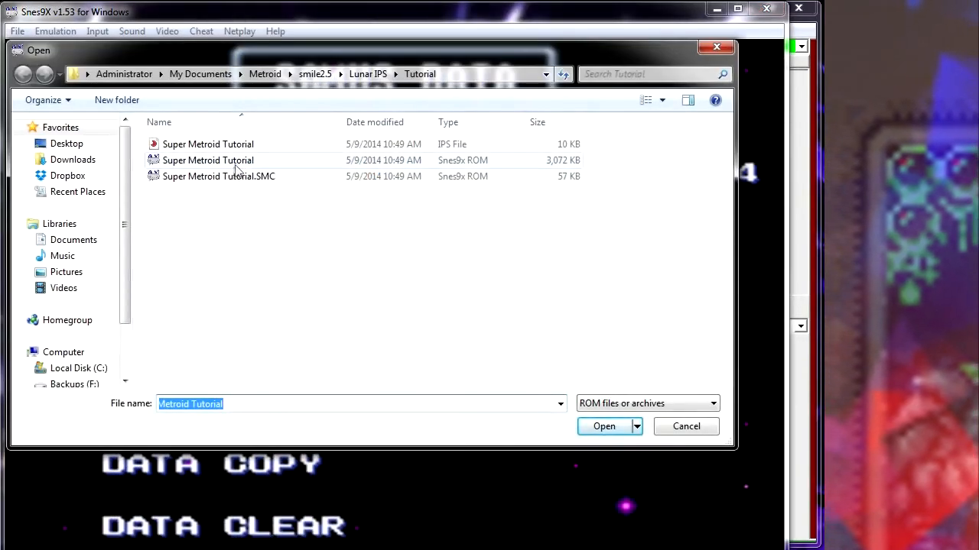
{"action": "left_click", "coordinate": [604, 426]}
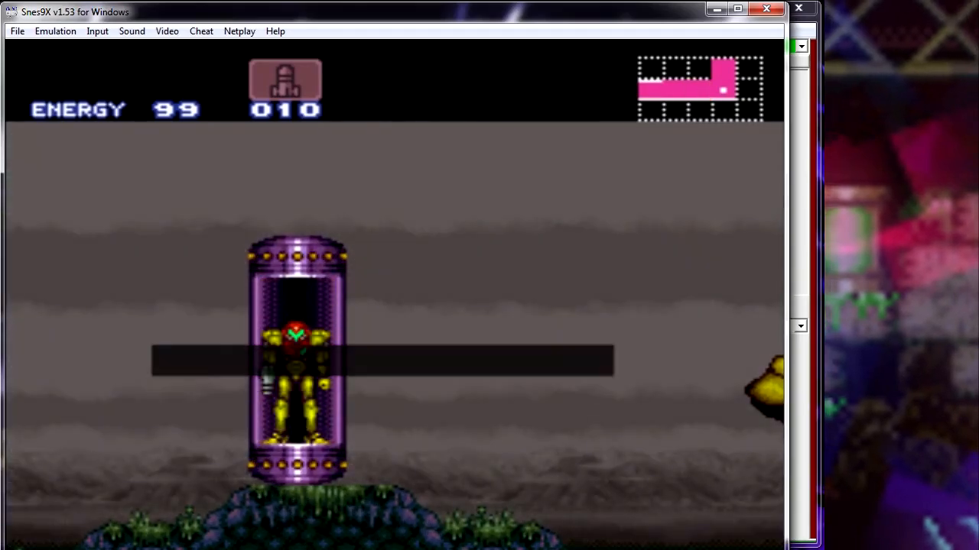
{"action": "left_click", "coordinate": [17, 30]}
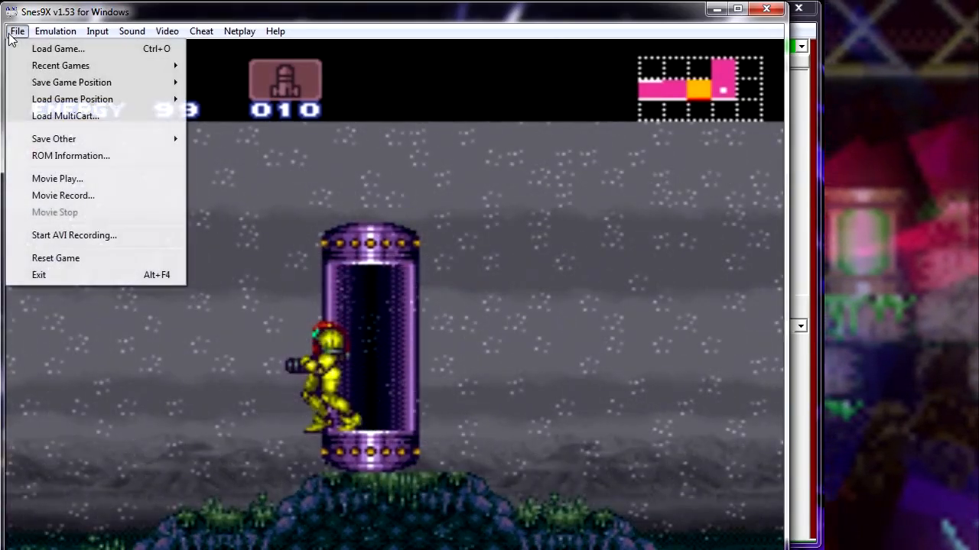
{"action": "mouse_move", "coordinate": [55, 258]}
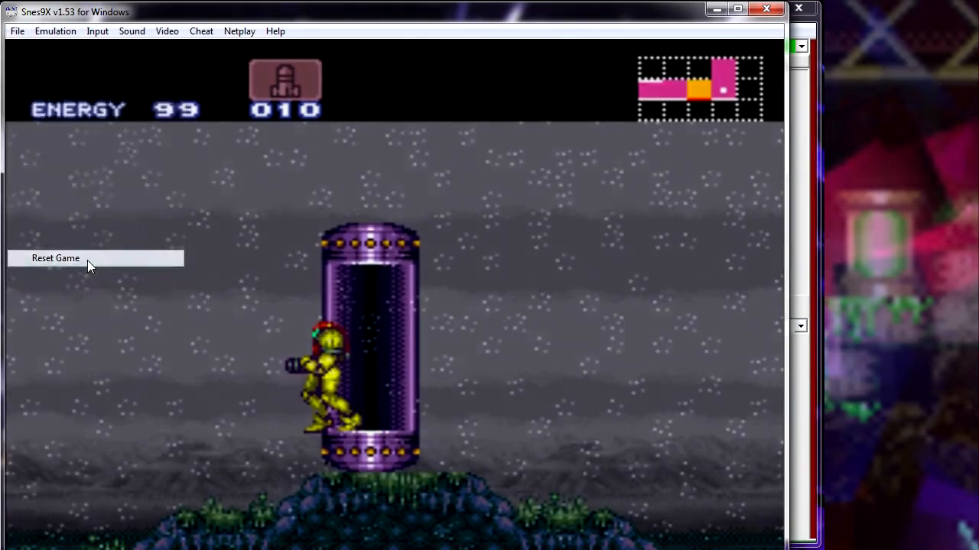
{"action": "left_click", "coordinate": [55, 258]}
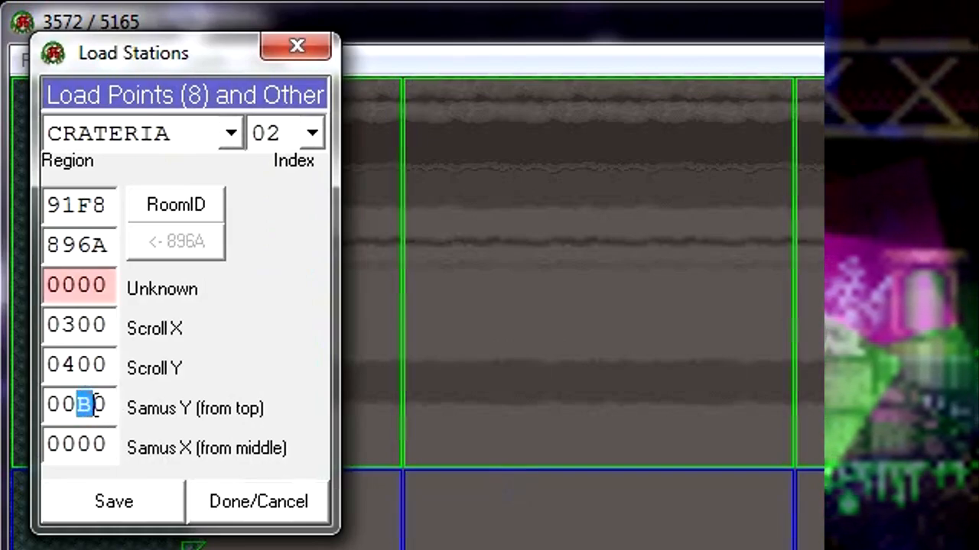
- Enter a new Samus X value (7…) for Crateria load station 02
{"action": "type", "text": "7"}
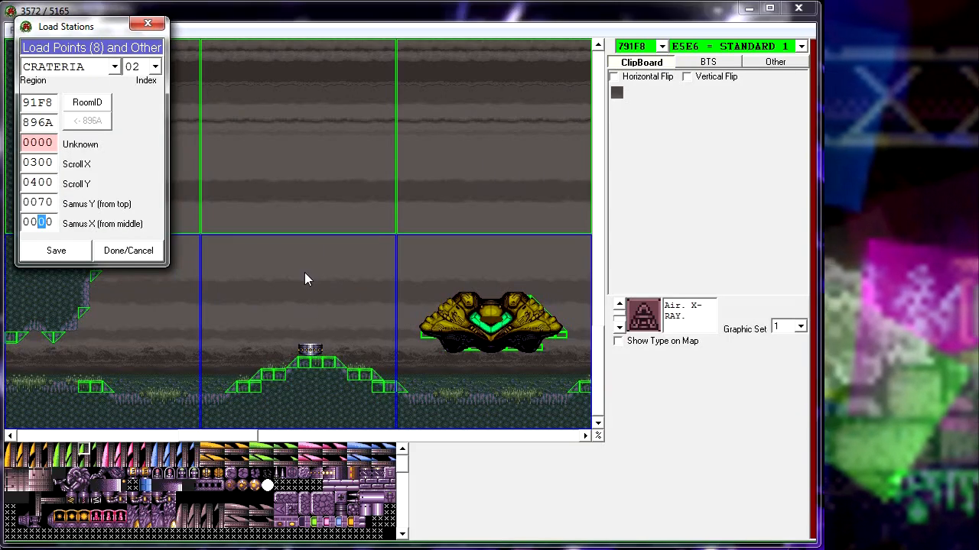
{"action": "mouse_move", "coordinate": [161, 301]}
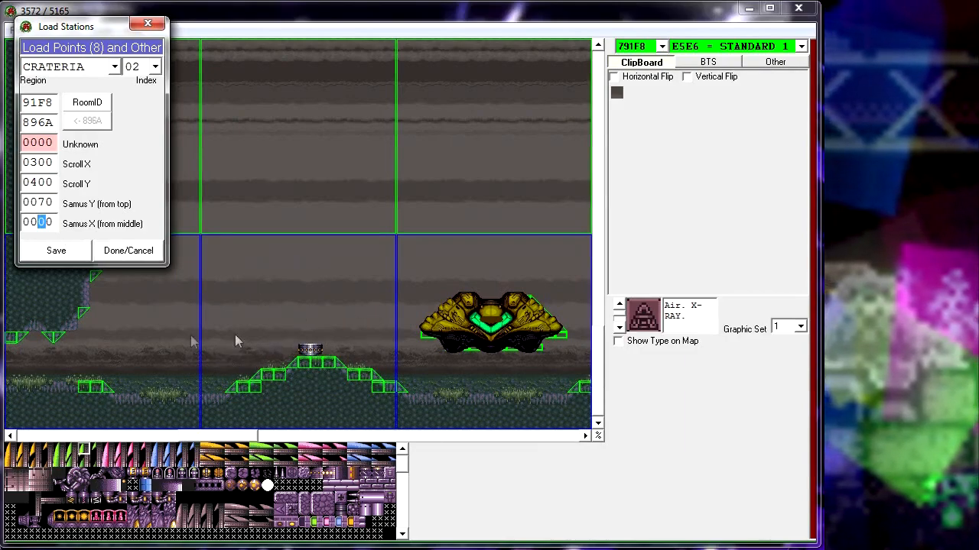
{"action": "mouse_move", "coordinate": [293, 375]}
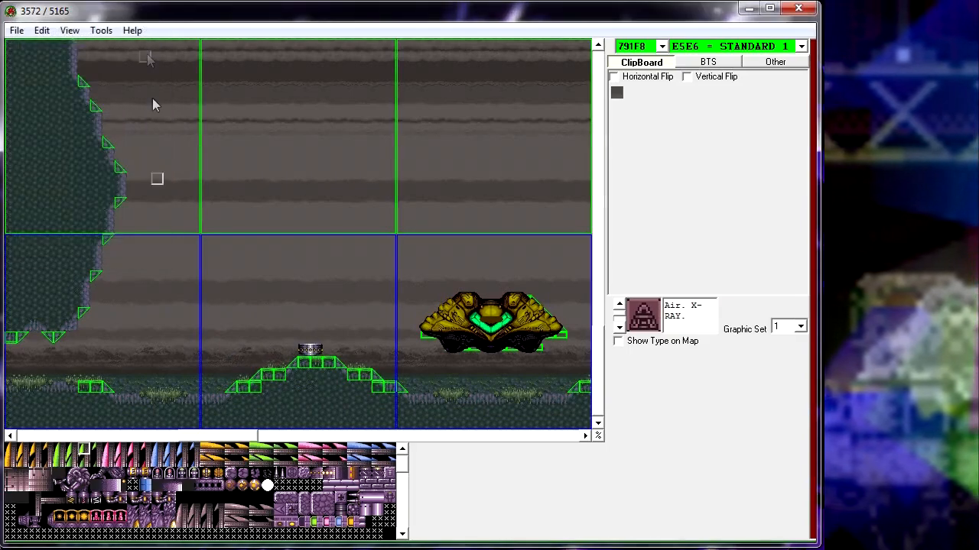
- Create an IPS patch against the clean Super Metroid ROM, then load the Tutorial ROM in Snes9x
{"action": "left_click", "coordinate": [101, 30]}
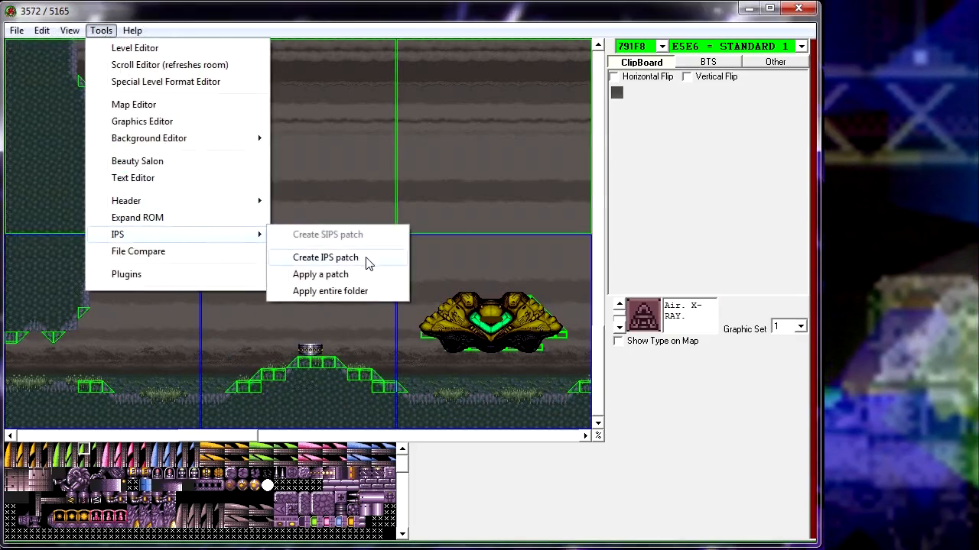
{"action": "left_click", "coordinate": [325, 256]}
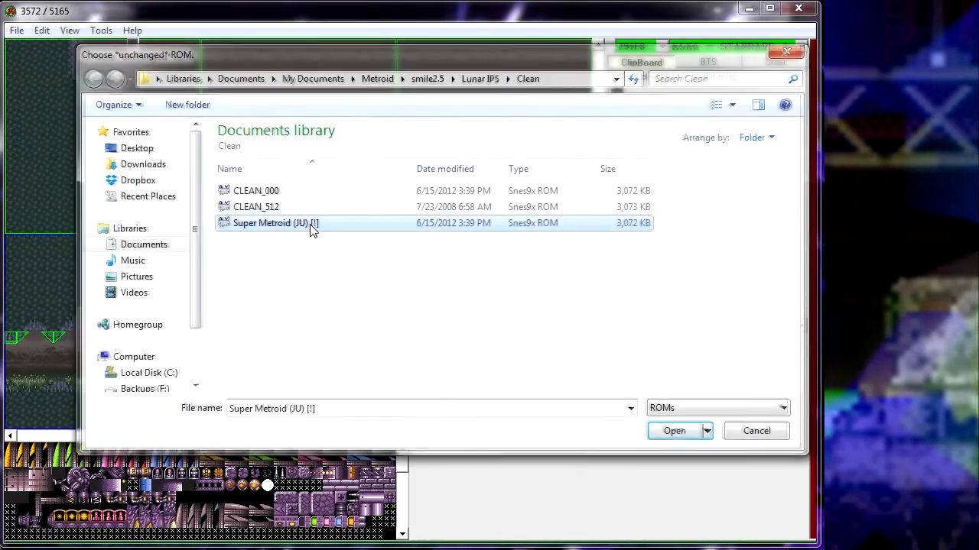
{"action": "left_click", "coordinate": [673, 430]}
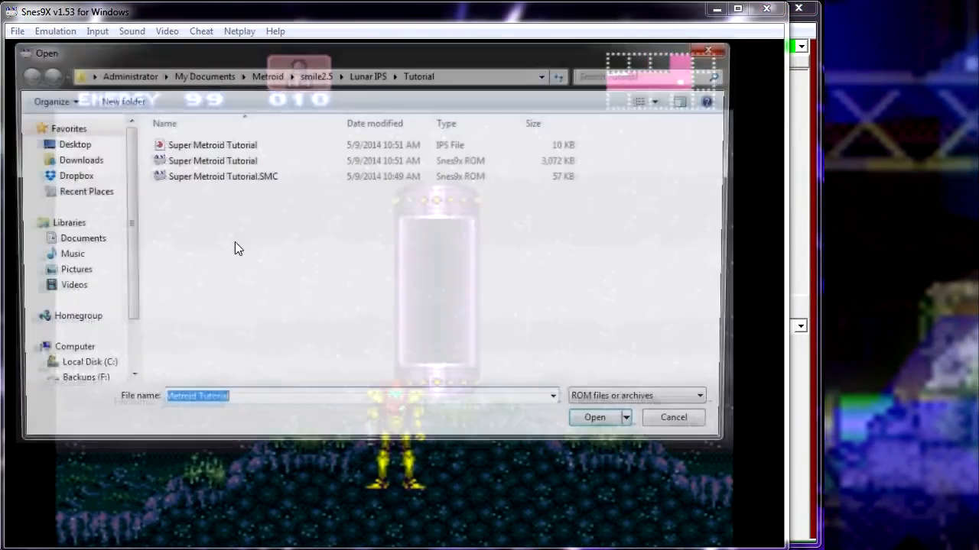
{"action": "left_click", "coordinate": [594, 418]}
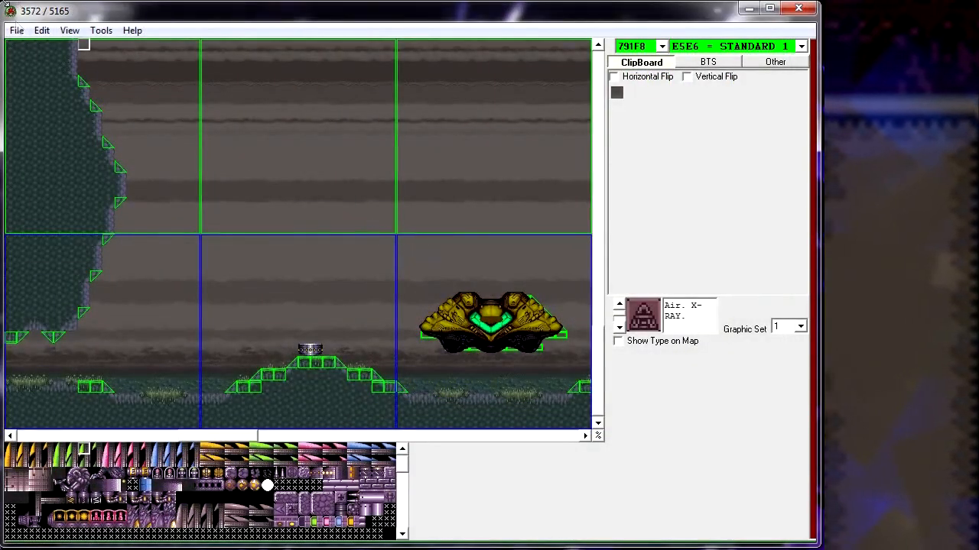
- Bring up Area Load Stations and select Crateria index 02 to review its settings
{"action": "left_click", "coordinate": [42, 30]}
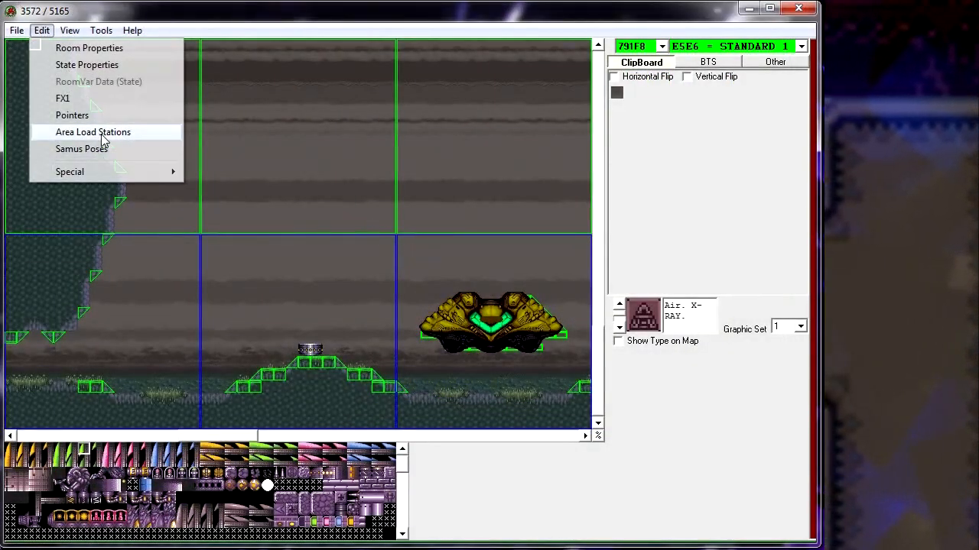
{"action": "left_click", "coordinate": [92, 131]}
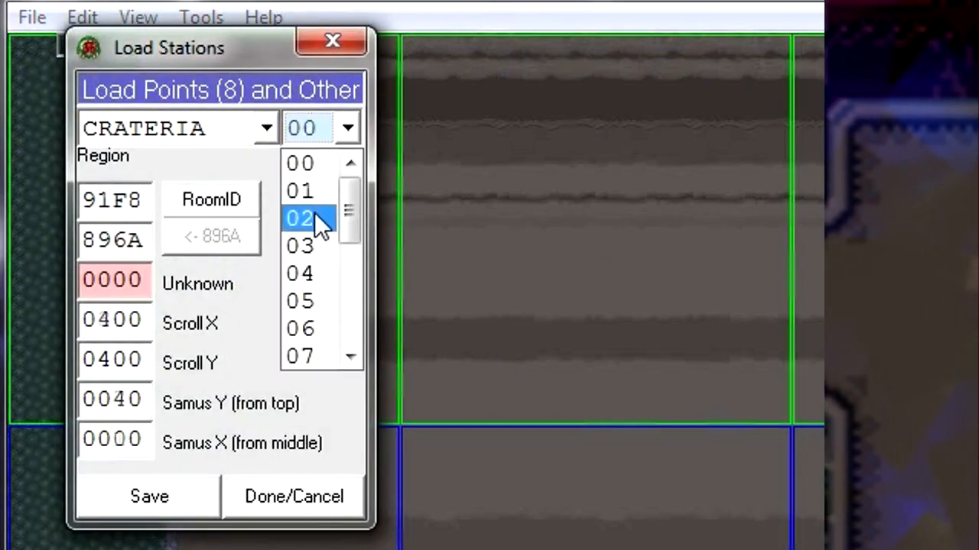
{"action": "left_click", "coordinate": [299, 218]}
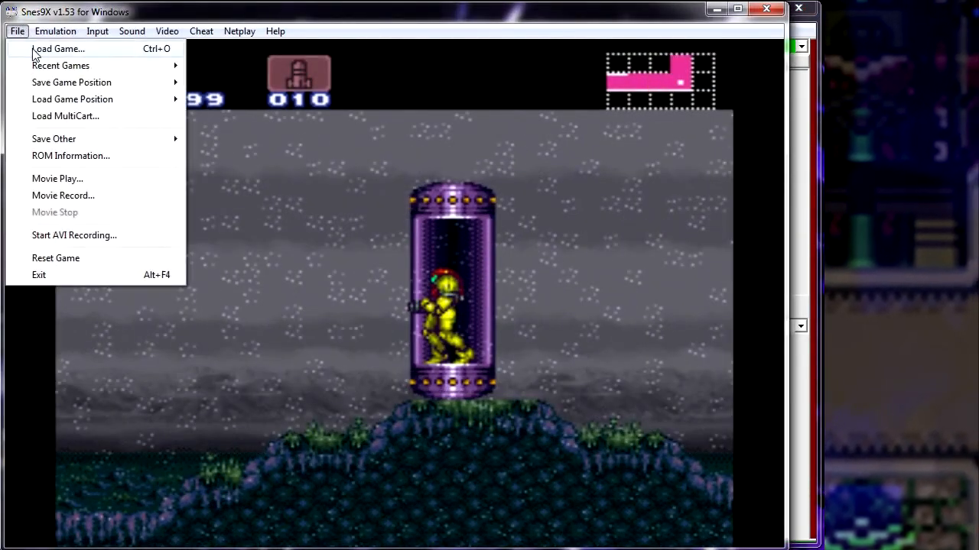
- Reload the Super Metroid Tutorial ROM in Snes9x to check Samus's start position
{"action": "left_click", "coordinate": [58, 48]}
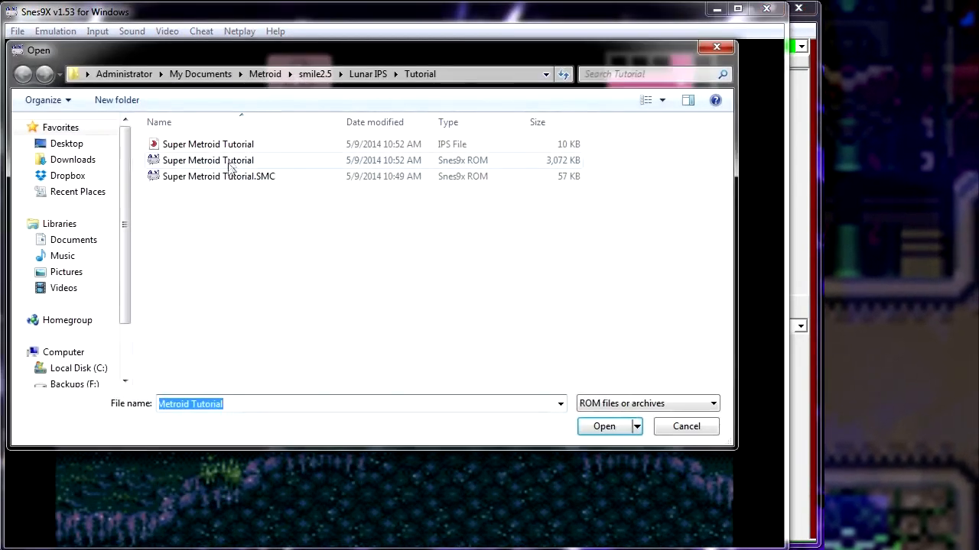
{"action": "left_click", "coordinate": [603, 426]}
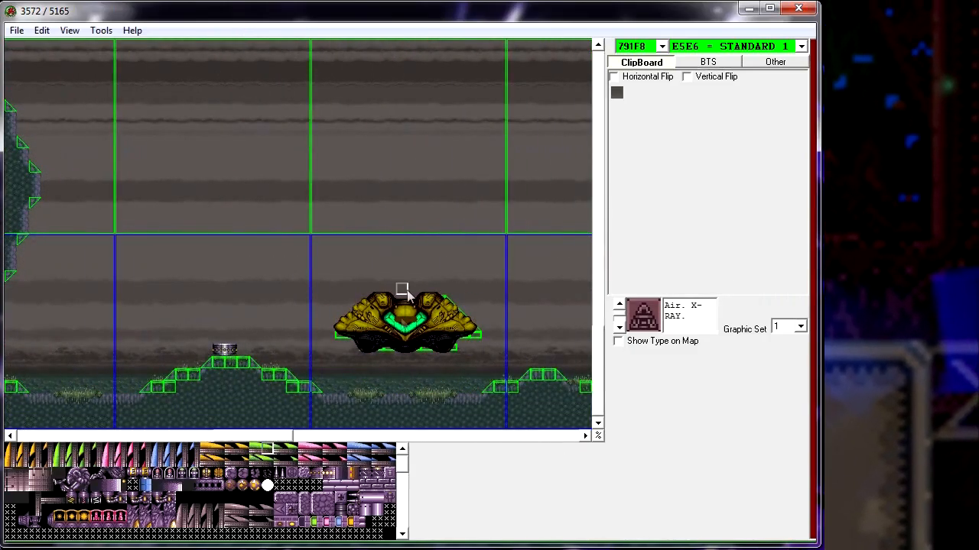
{"action": "mouse_move", "coordinate": [428, 274]}
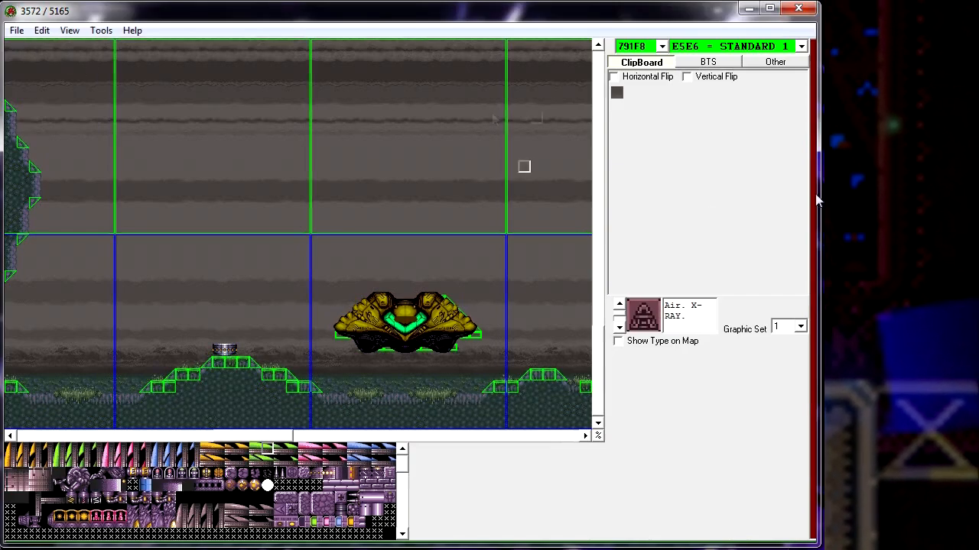
- Turn on Hide Intro in the Game Behavior settings and save
{"action": "left_click", "coordinate": [41, 30]}
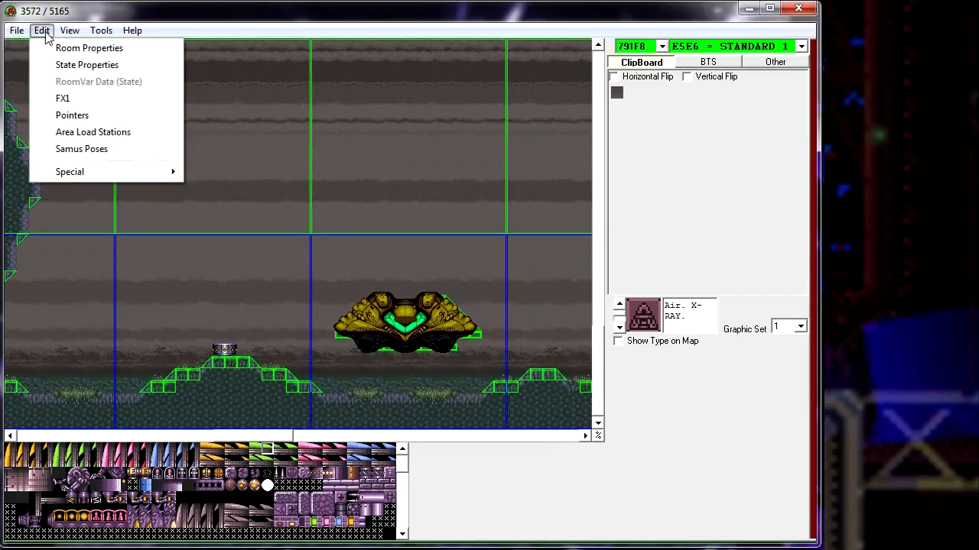
{"action": "mouse_move", "coordinate": [70, 172]}
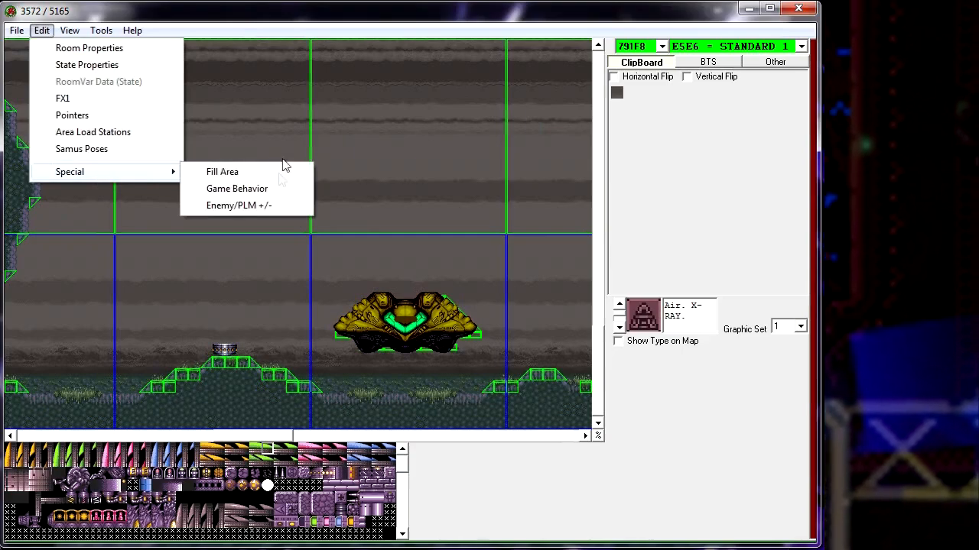
{"action": "left_click", "coordinate": [237, 188]}
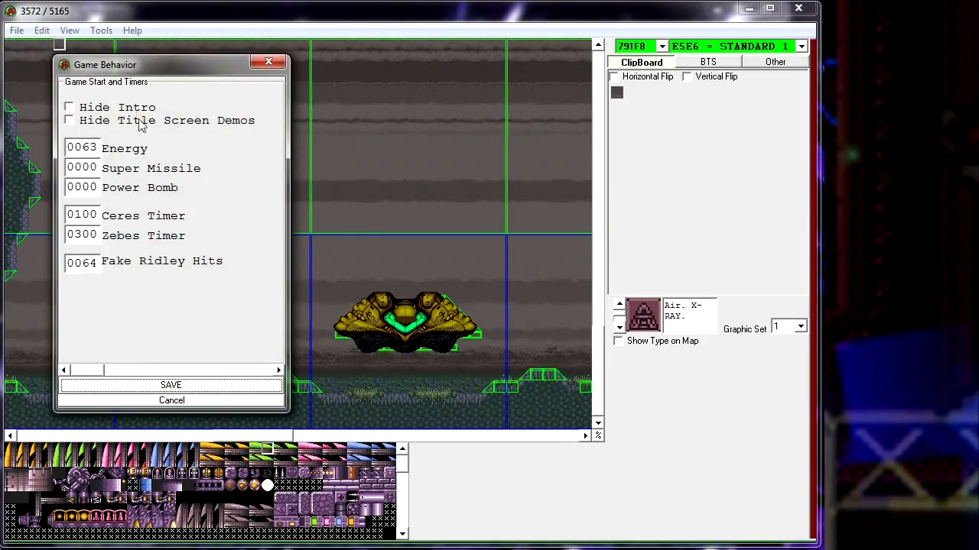
{"action": "left_click", "coordinate": [68, 107]}
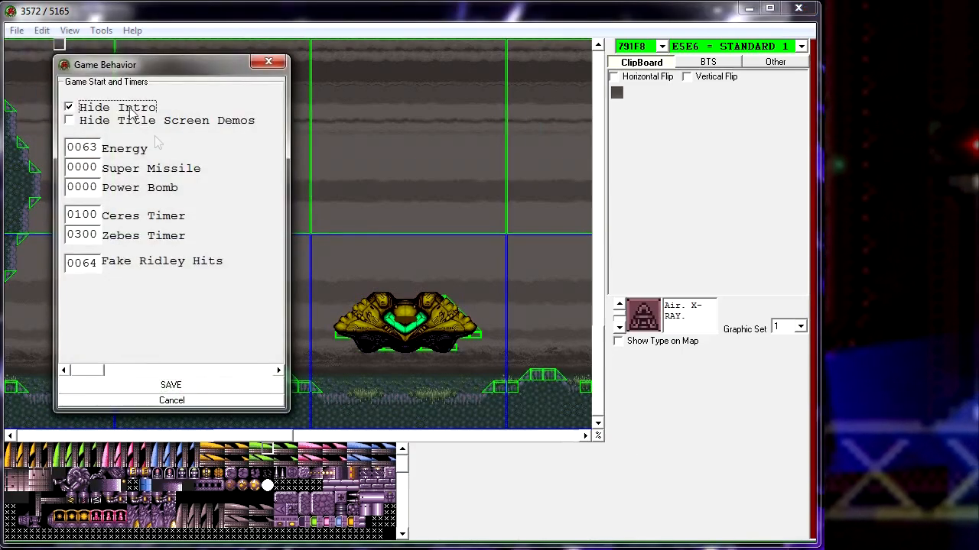
{"action": "left_click", "coordinate": [70, 120]}
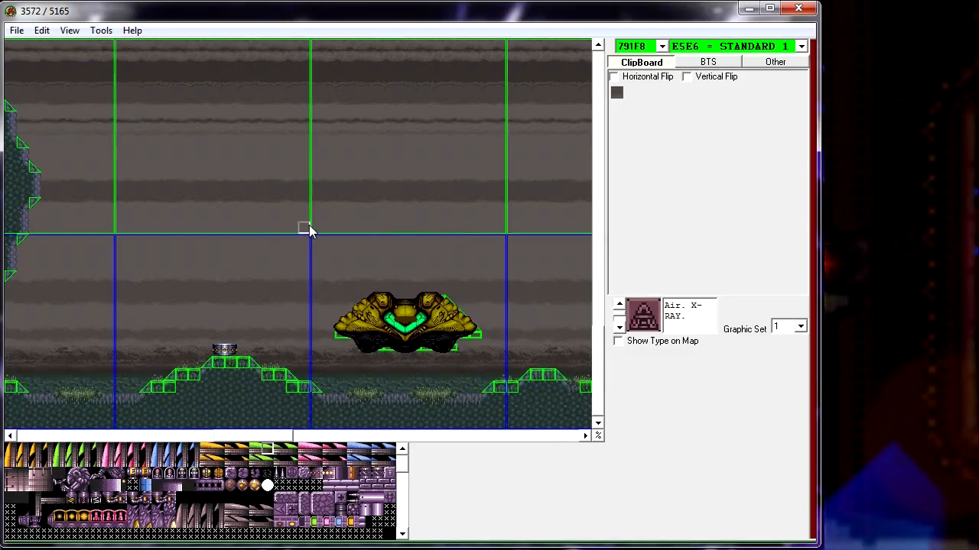
{"action": "mouse_move", "coordinate": [480, 293]}
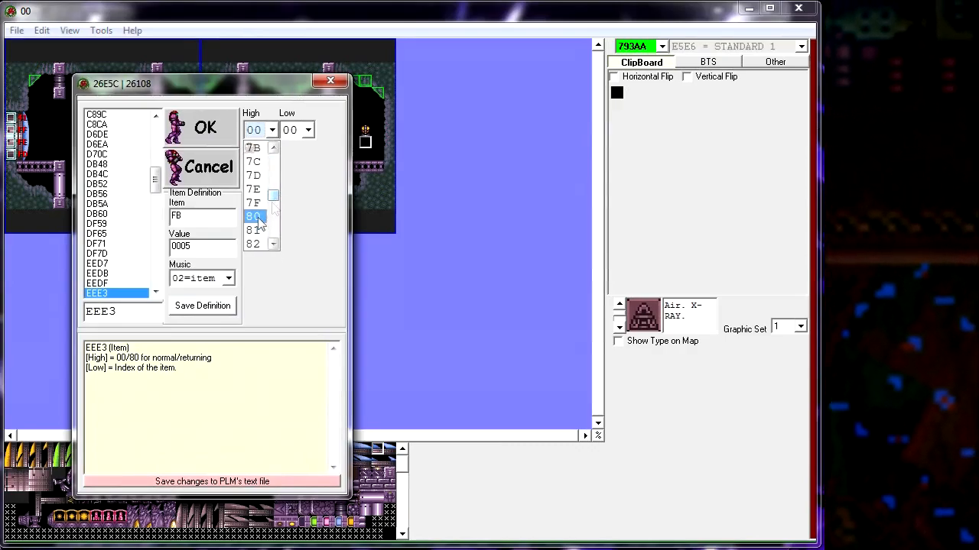
- Make the object save point B76F with High 80 and Low 03, and save room 793AA
{"action": "left_click", "coordinate": [253, 216]}
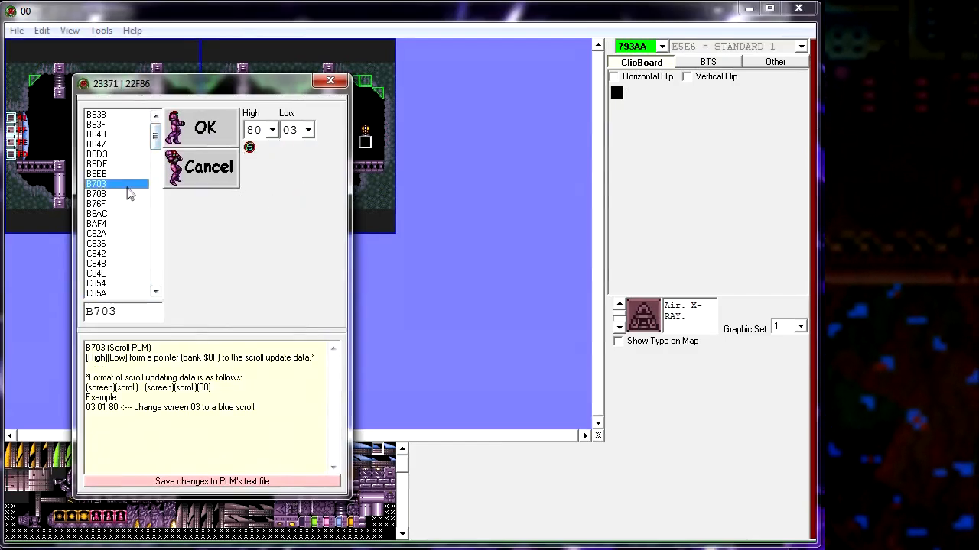
{"action": "left_click", "coordinate": [96, 203]}
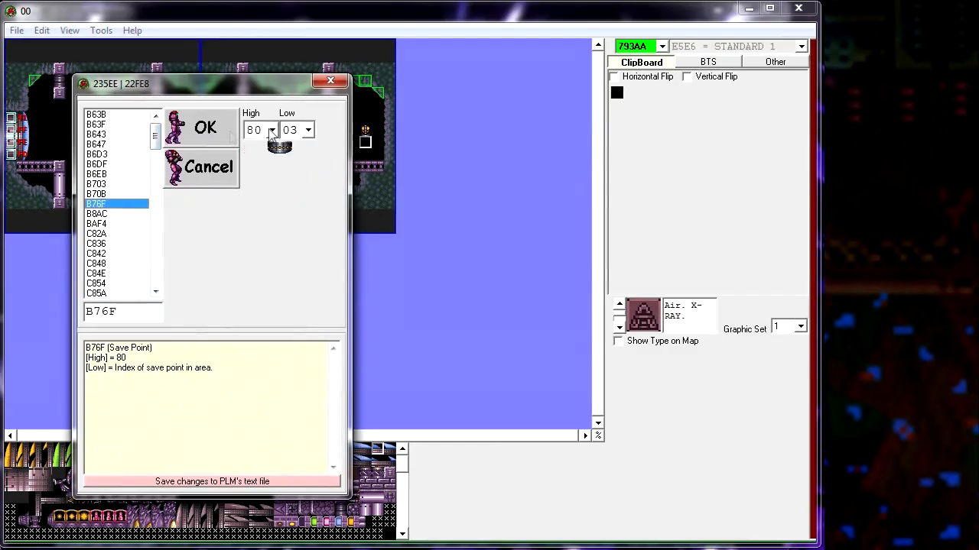
{"action": "left_click", "coordinate": [205, 127]}
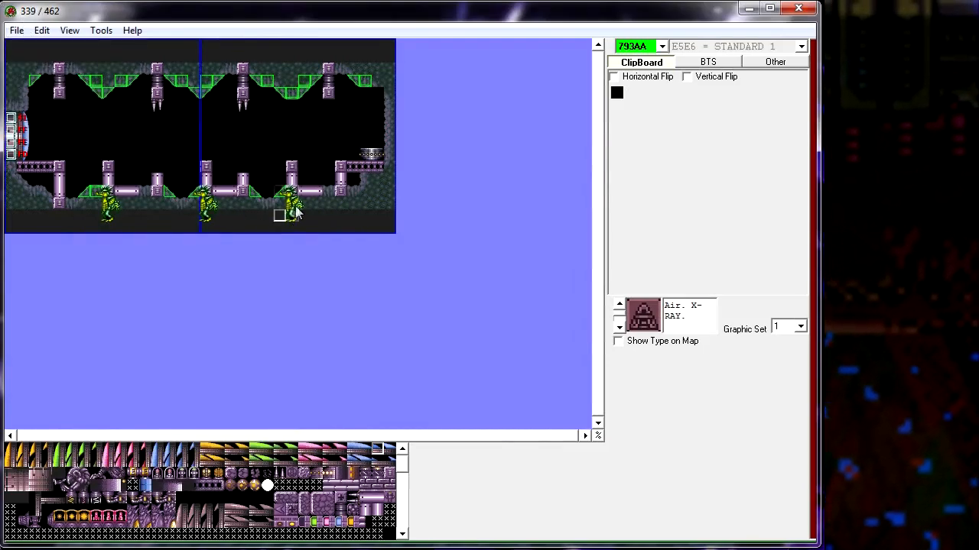
{"action": "left_click", "coordinate": [15, 29]}
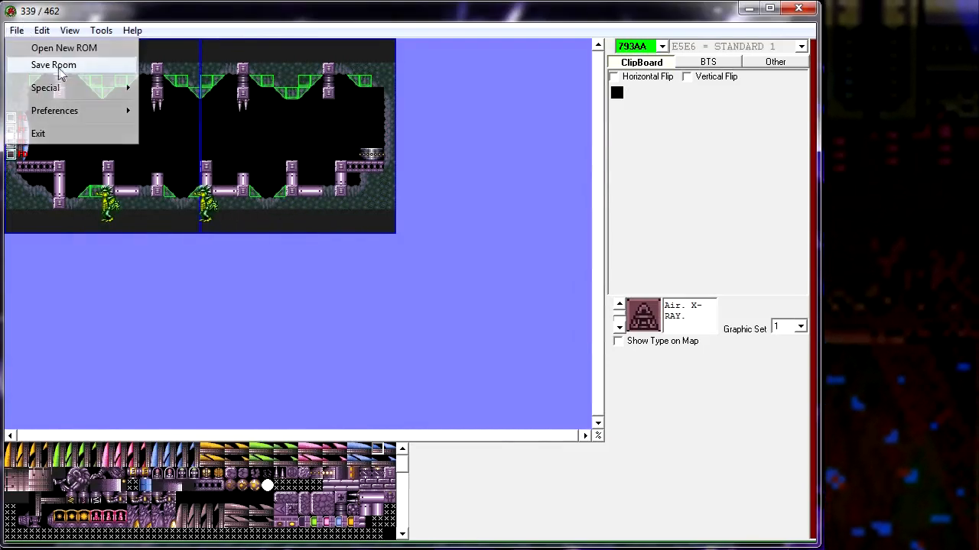
{"action": "left_click", "coordinate": [16, 30]}
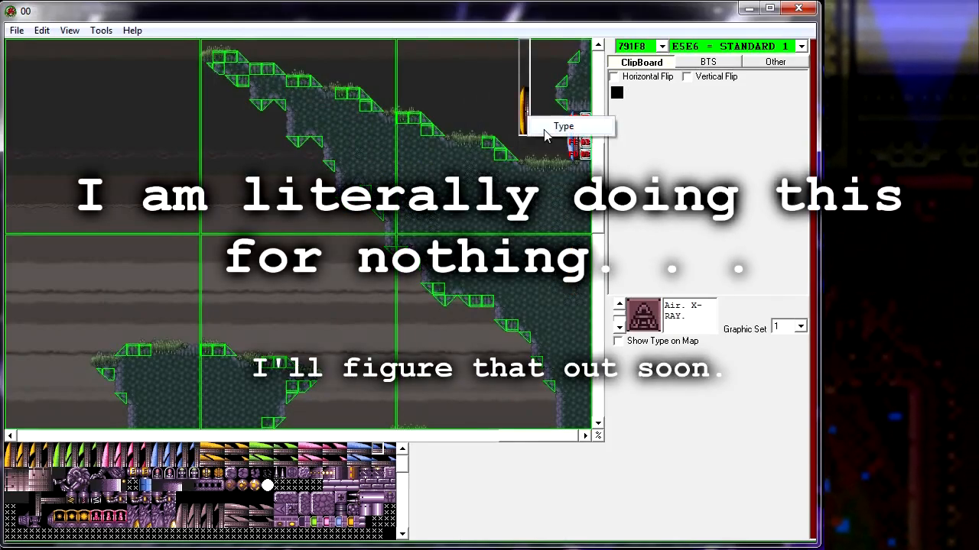
- Check the yellow door shell's C85A Low index value, then head to corridor room 793AA
{"action": "left_click", "coordinate": [564, 126]}
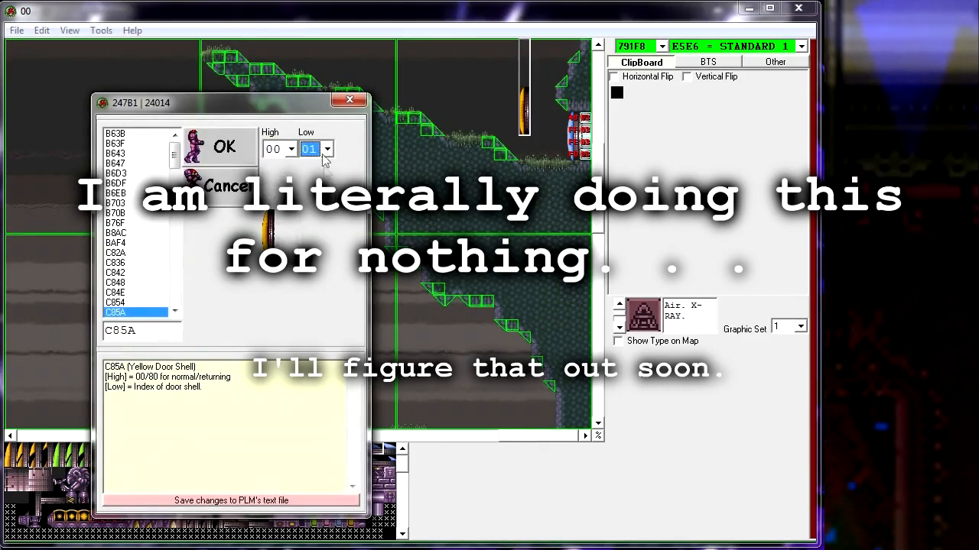
{"action": "left_click", "coordinate": [327, 149]}
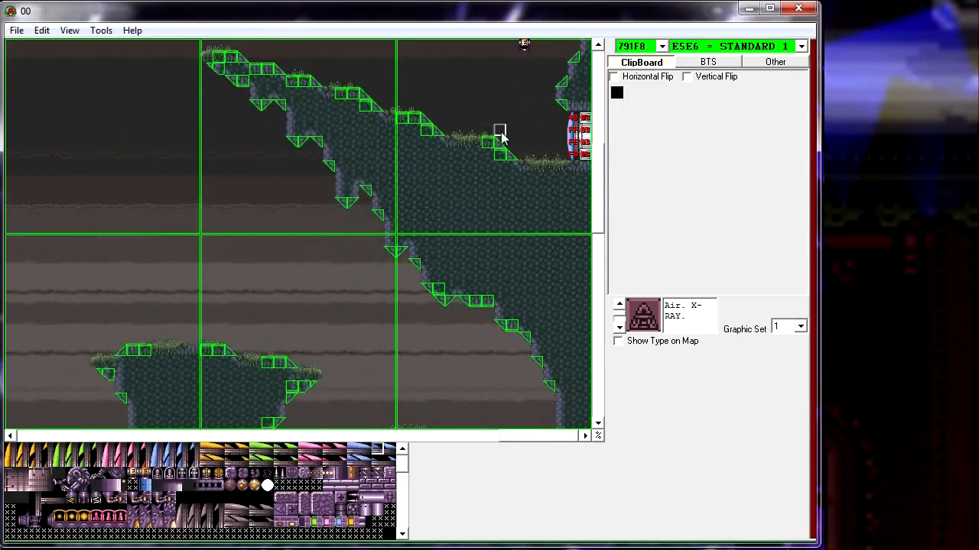
{"action": "left_click", "coordinate": [15, 30]}
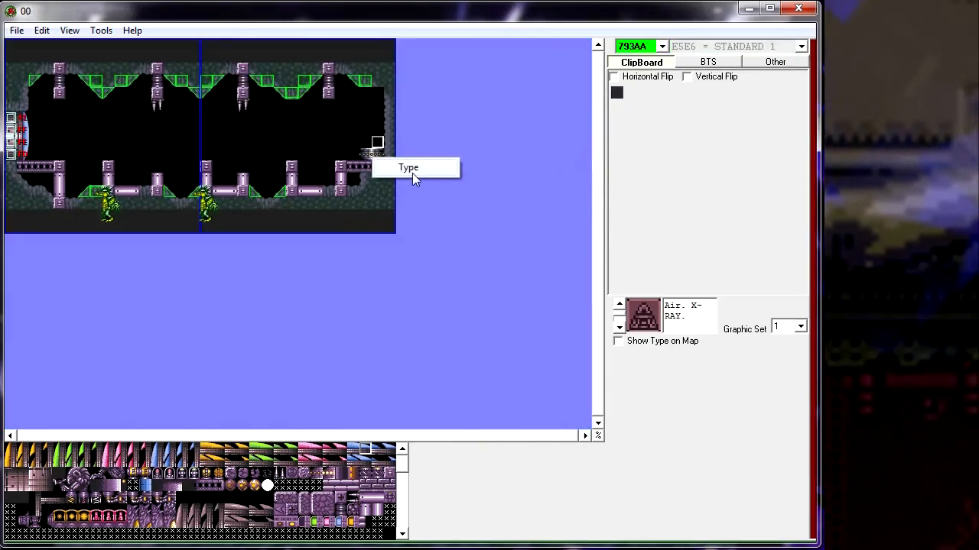
{"action": "left_click", "coordinate": [407, 167]}
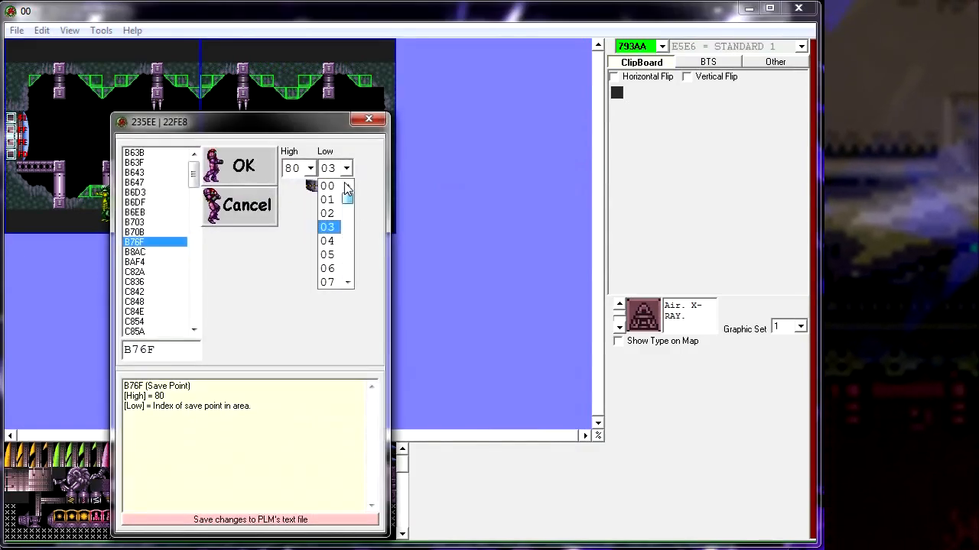
{"action": "left_click", "coordinate": [327, 185]}
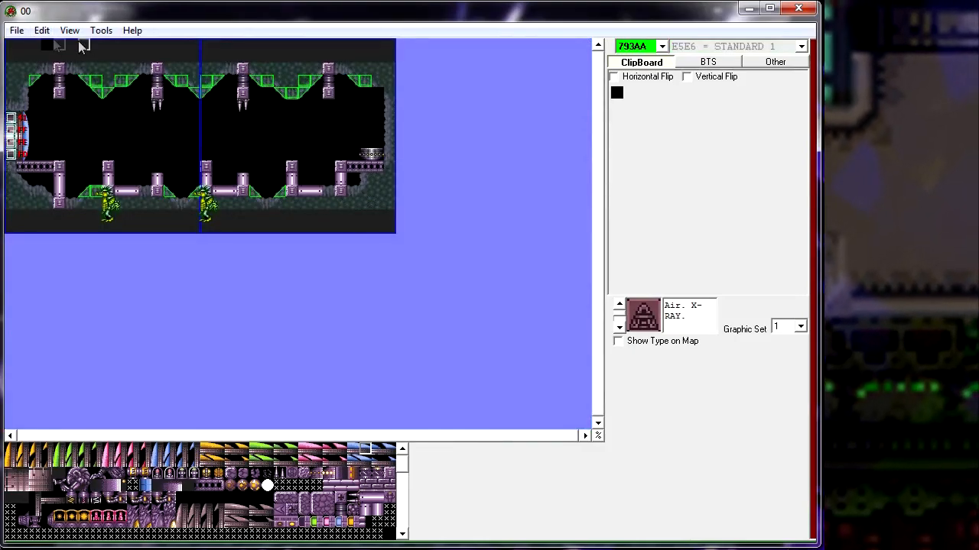
- Point Crateria load station 00 at room 93AA via door 893A with scroll 0100/0000
{"action": "left_click", "coordinate": [41, 30]}
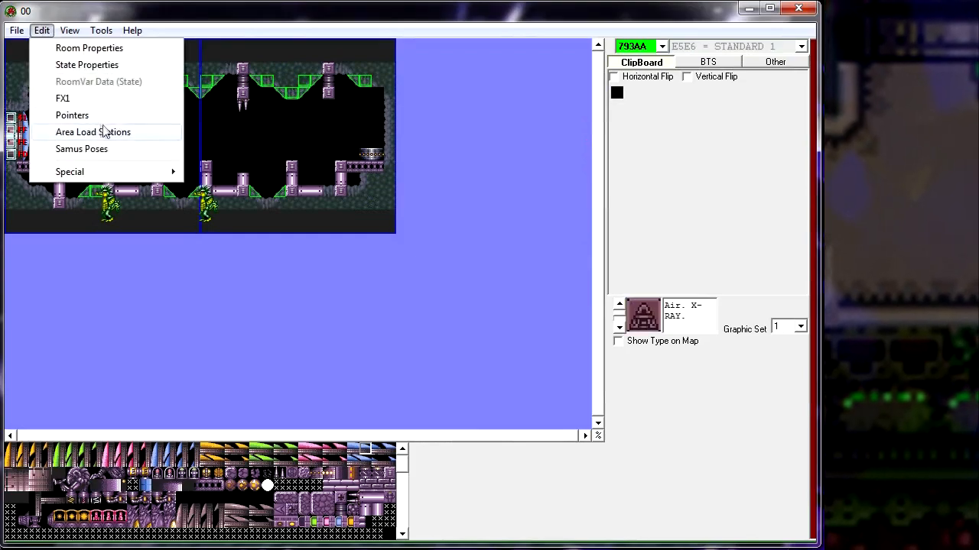
{"action": "left_click", "coordinate": [94, 132]}
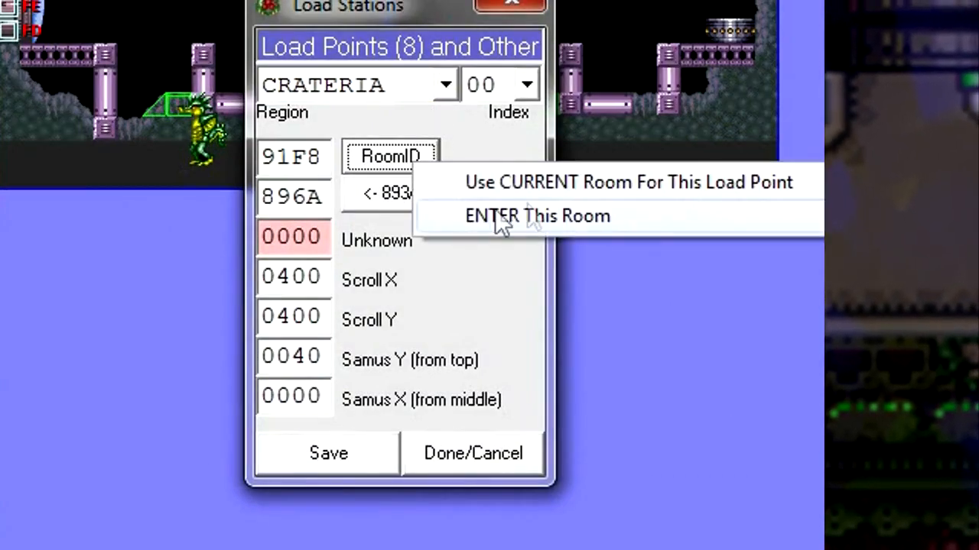
{"action": "left_click", "coordinate": [538, 216]}
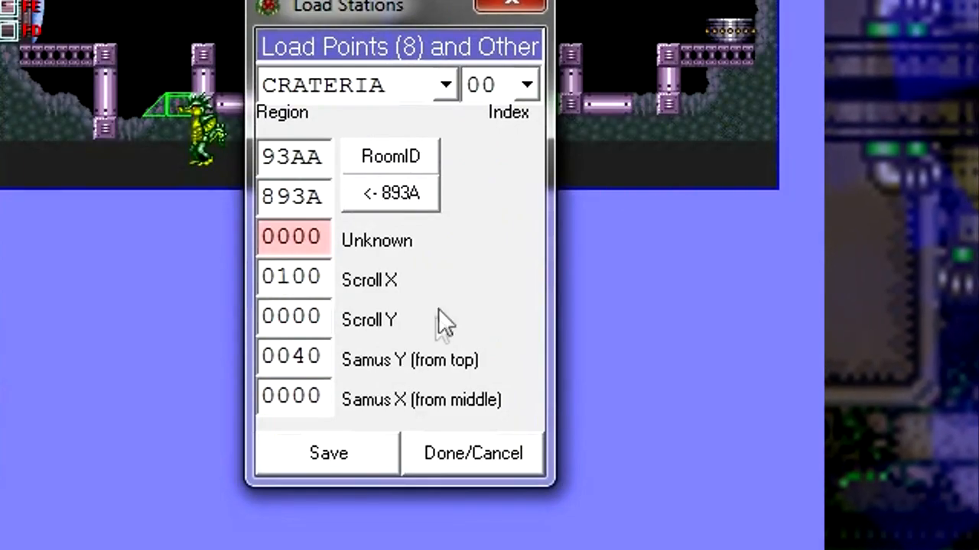
{"action": "mouse_move", "coordinate": [390, 22]}
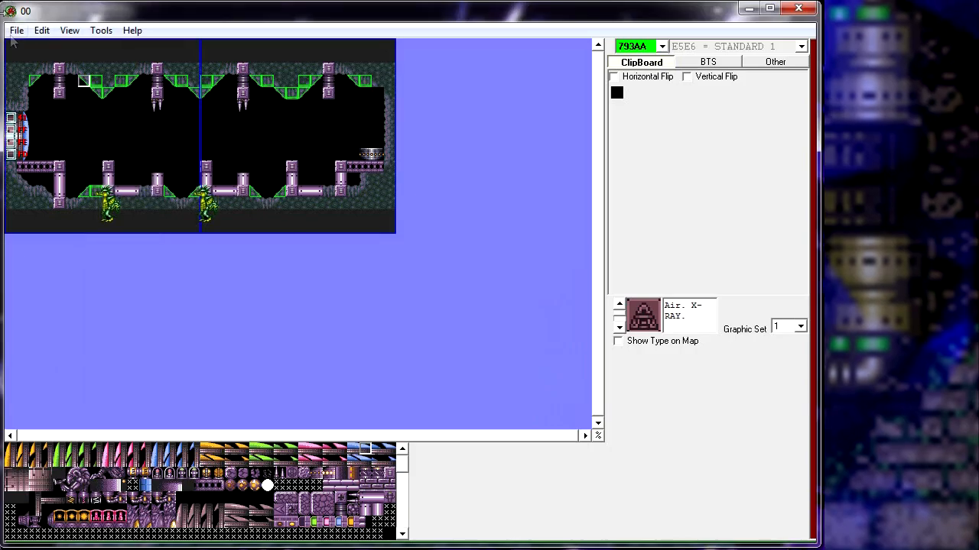
{"action": "left_click", "coordinate": [101, 29]}
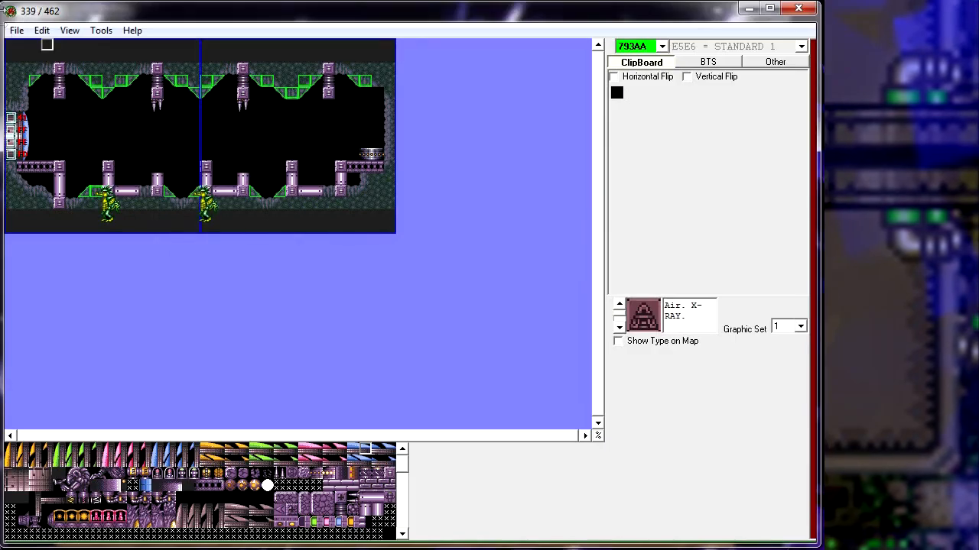
- Create an IPS patch against the clean Super Metroid ROM and load the Tutorial ROM in Snes9x
{"action": "left_click", "coordinate": [101, 30]}
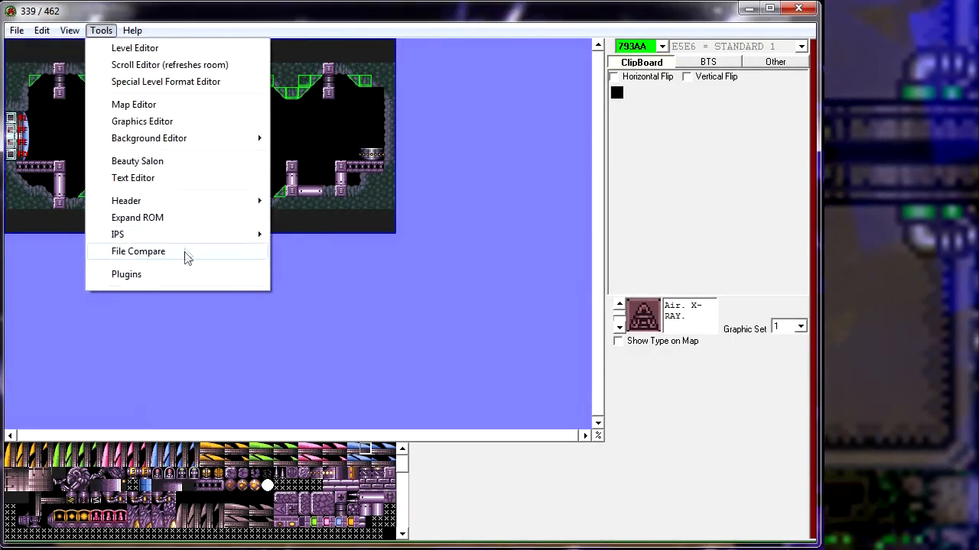
{"action": "left_click", "coordinate": [139, 250]}
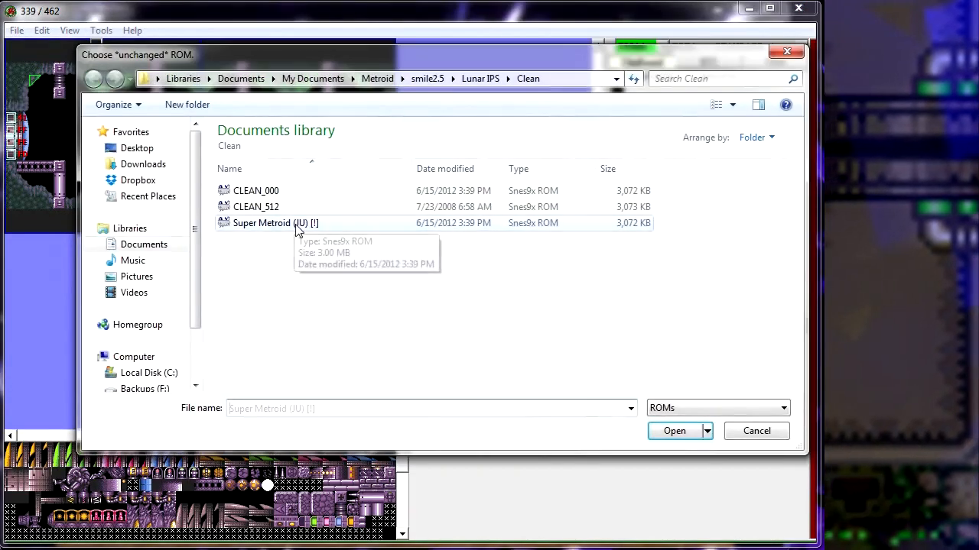
{"action": "left_click", "coordinate": [675, 430]}
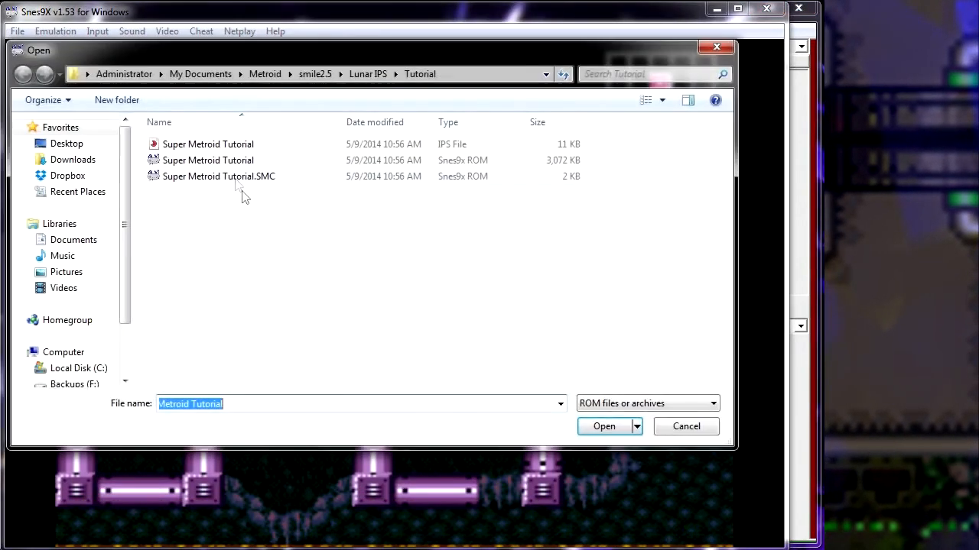
{"action": "left_click", "coordinate": [604, 426]}
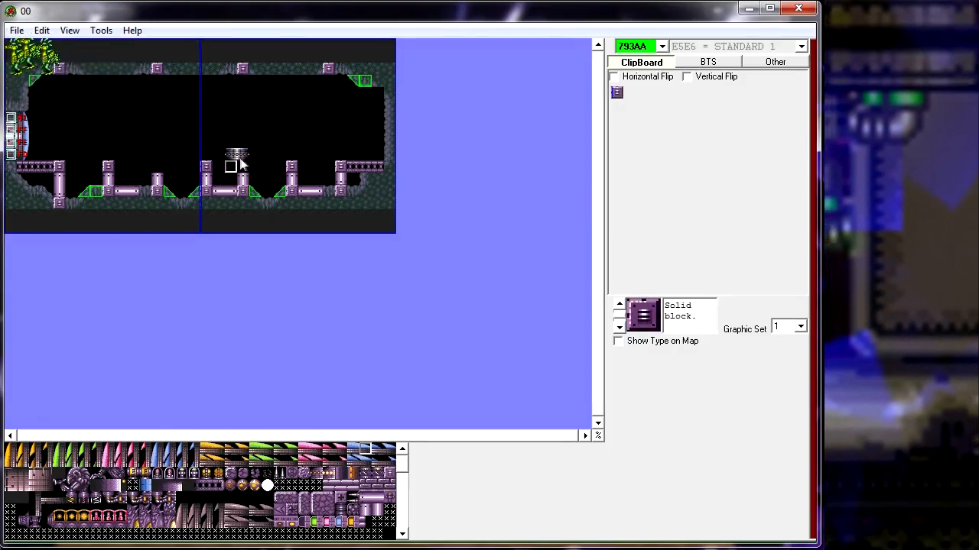
- Save the room and set Crateria load station 00's Samus X offset to FFD0
{"action": "left_click", "coordinate": [16, 30]}
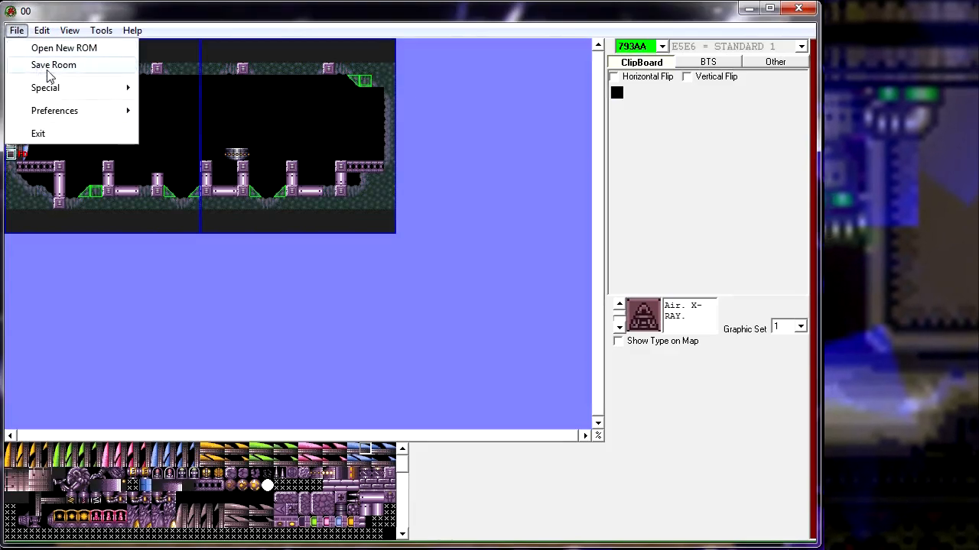
{"action": "left_click", "coordinate": [54, 64]}
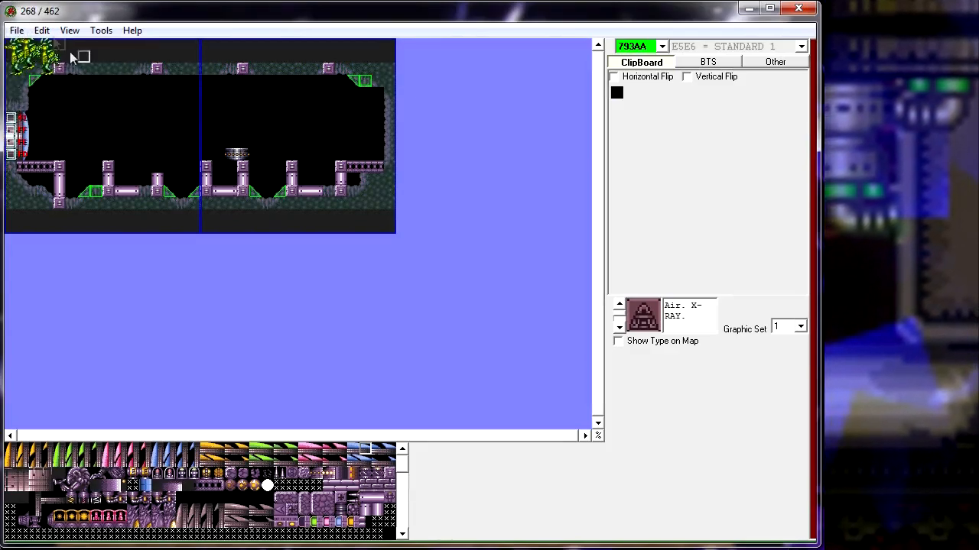
{"action": "left_click", "coordinate": [41, 30]}
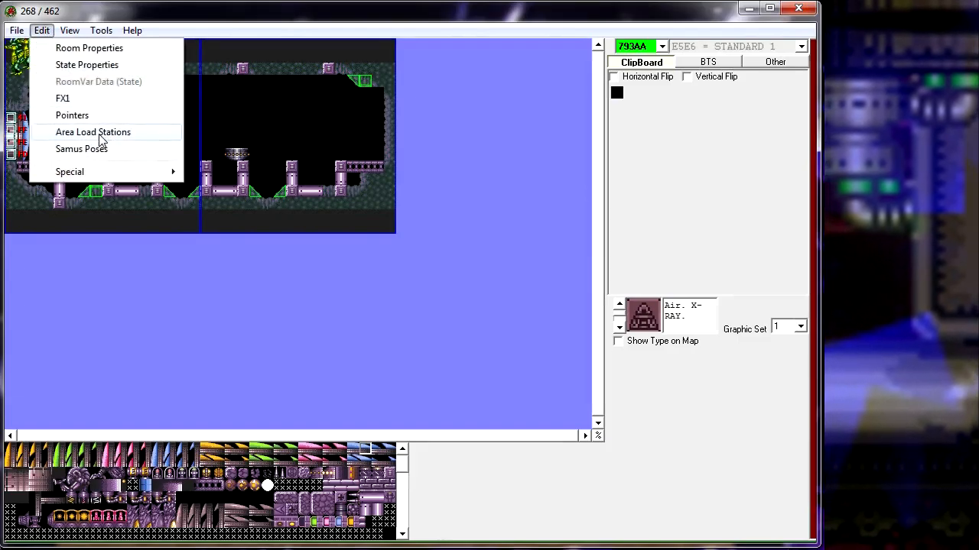
{"action": "left_click", "coordinate": [93, 131]}
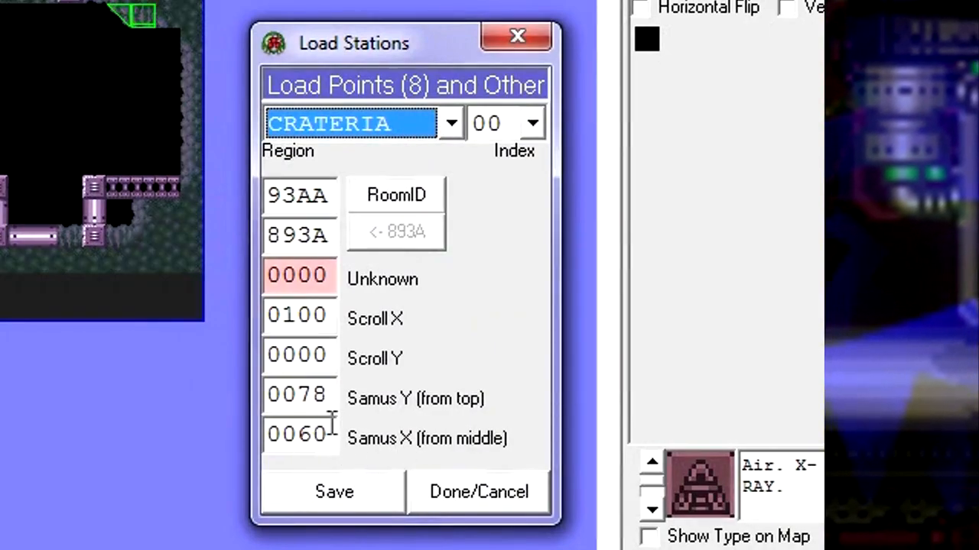
{"action": "left_click", "coordinate": [286, 435]}
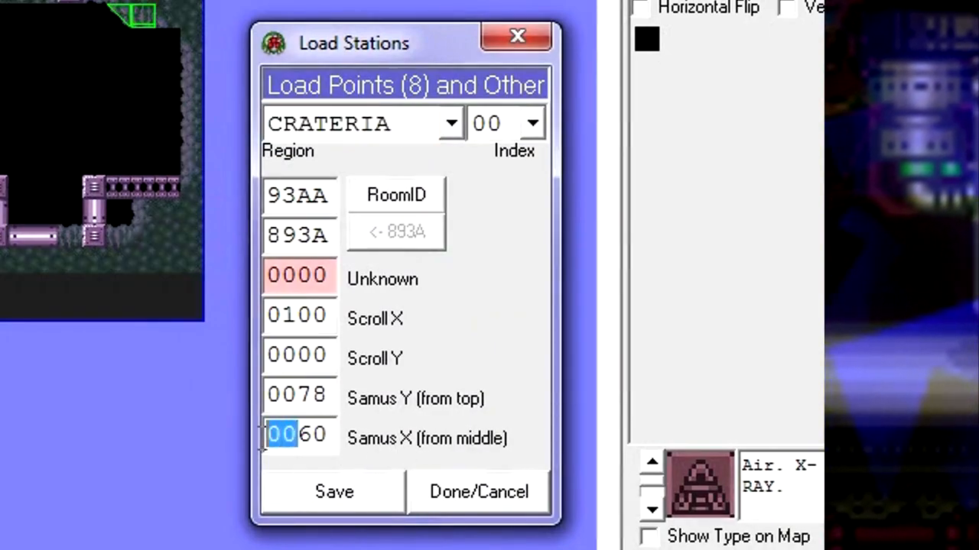
{"action": "mouse_move", "coordinate": [542, 337]}
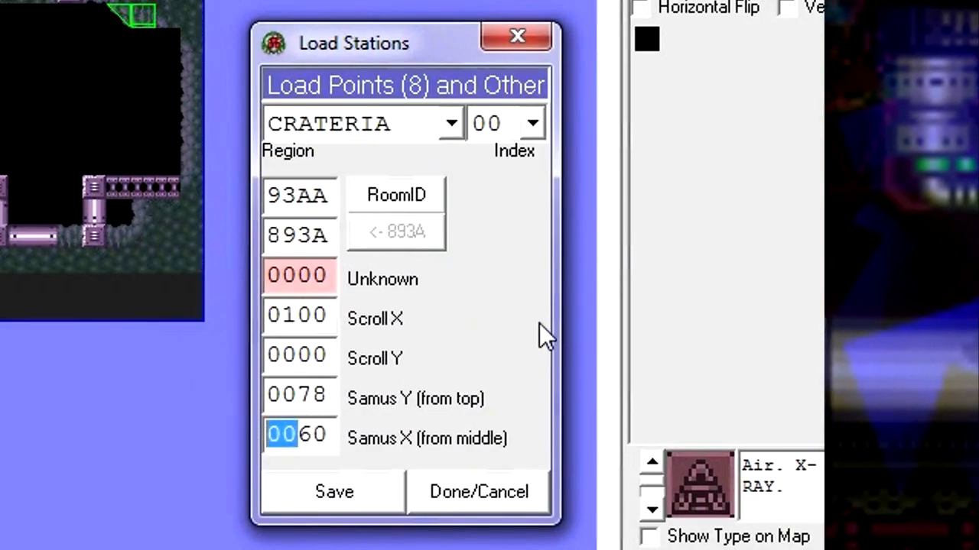
{"action": "type", "text": "56"}
{"action": "type", "text": "FFD0"}
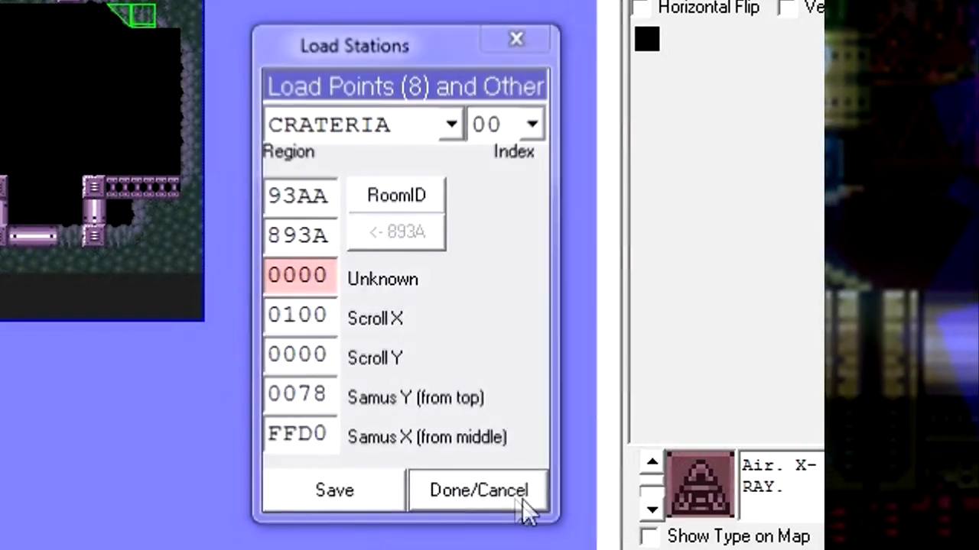
{"action": "left_click", "coordinate": [478, 490]}
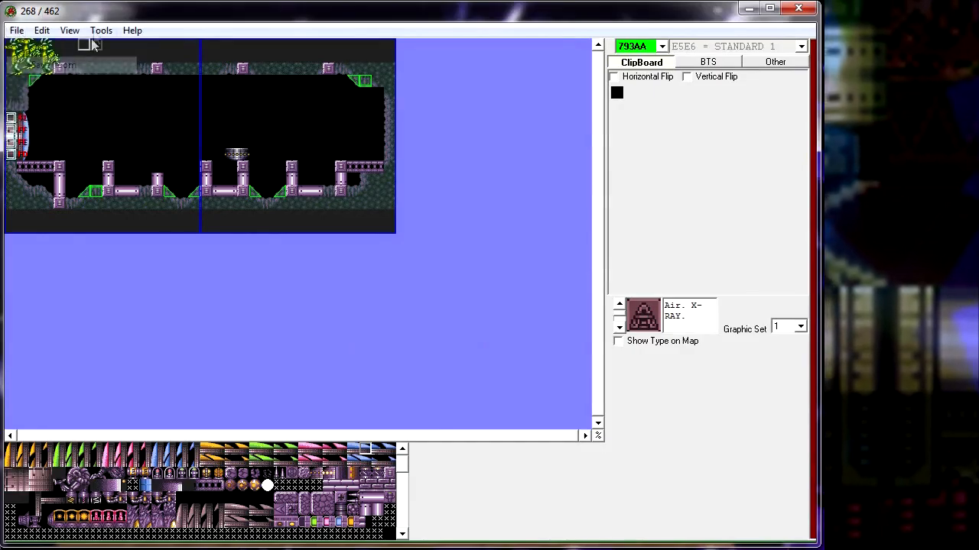
- Create an IPS patch from the edited ROM and load the patched game in Snes9x
{"action": "left_click", "coordinate": [101, 30]}
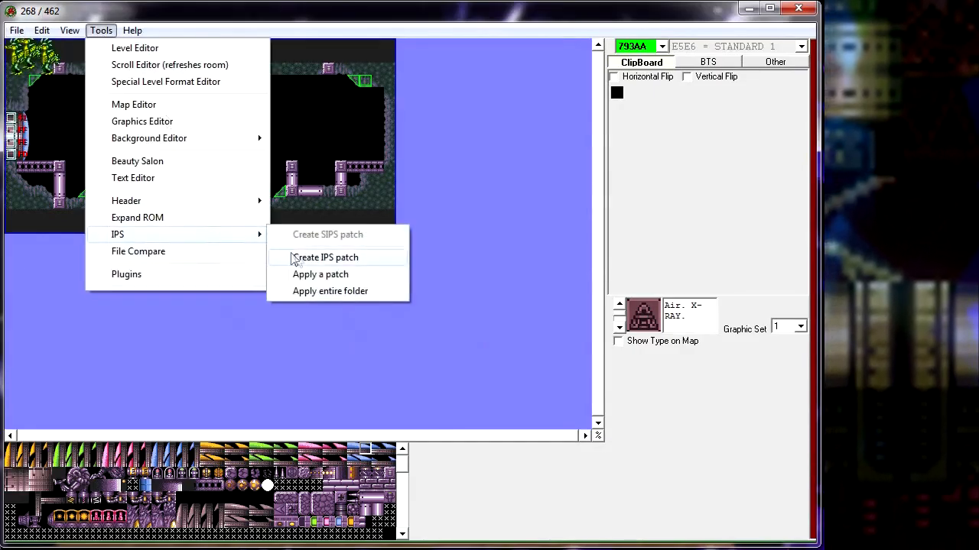
{"action": "left_click", "coordinate": [324, 257]}
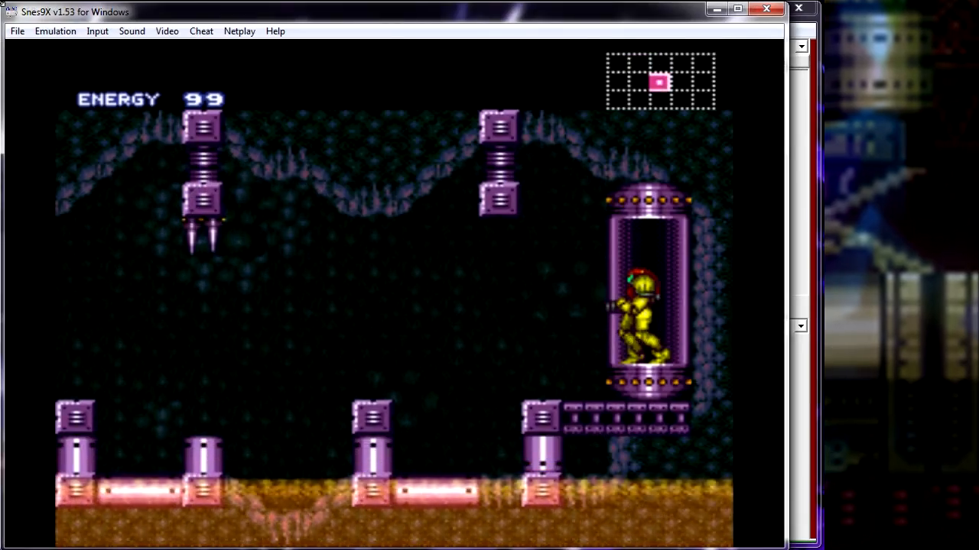
{"action": "left_click", "coordinate": [17, 30]}
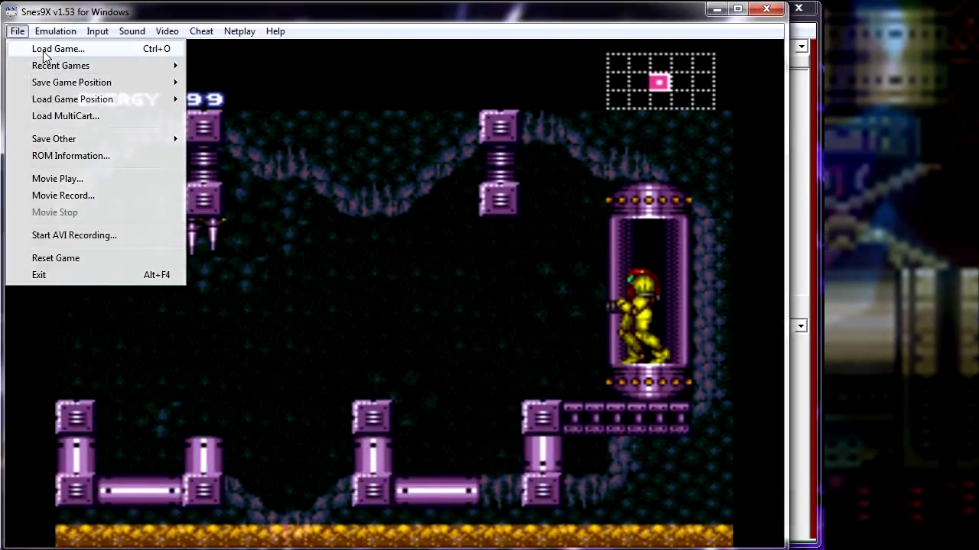
{"action": "left_click", "coordinate": [55, 258]}
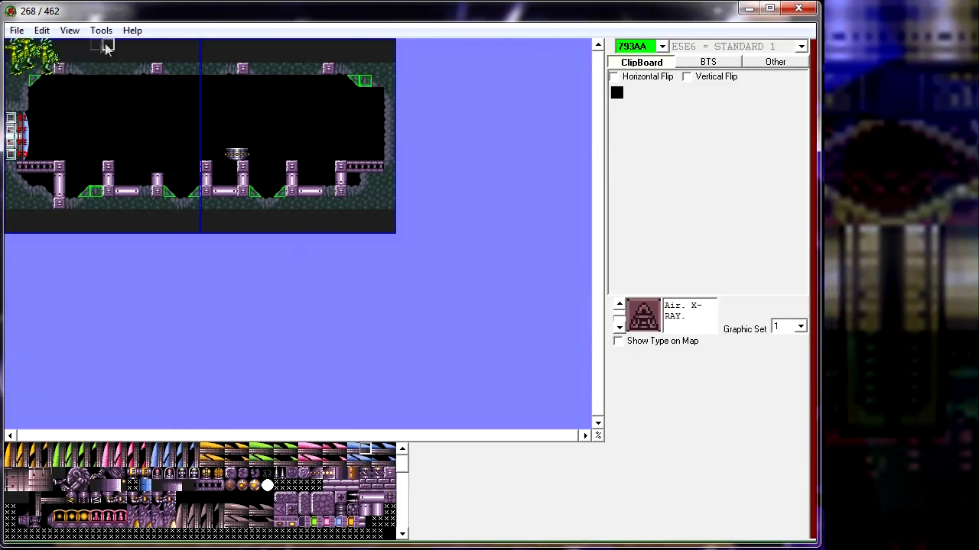
- Regenerate the IPS patch with the latest edits and reload the tutorial ROM in Snes9x
{"action": "left_click", "coordinate": [101, 30]}
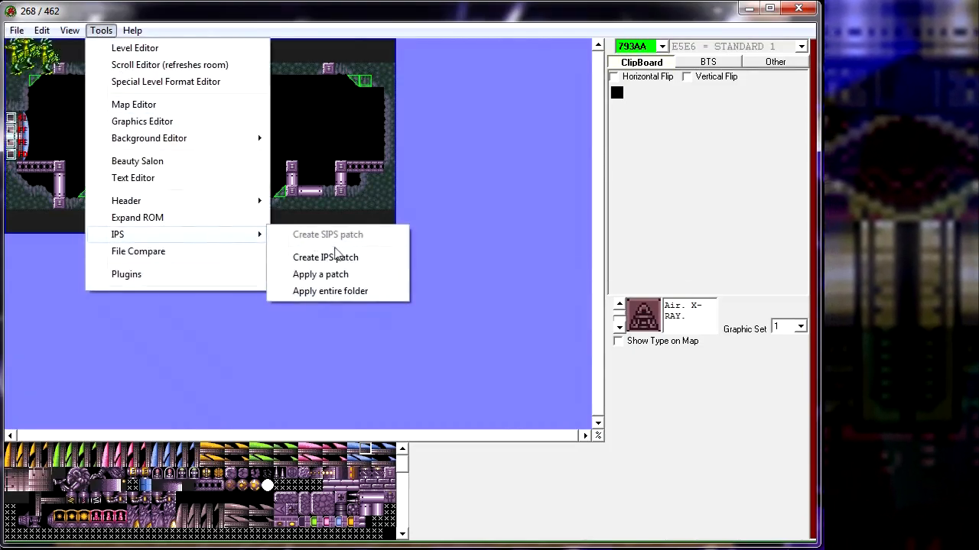
{"action": "left_click", "coordinate": [325, 257]}
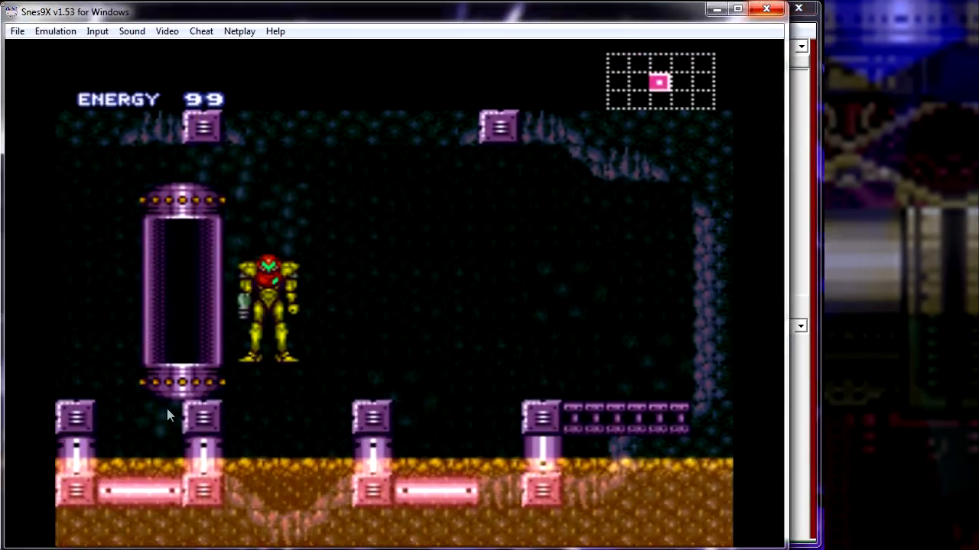
{"action": "left_click", "coordinate": [16, 31]}
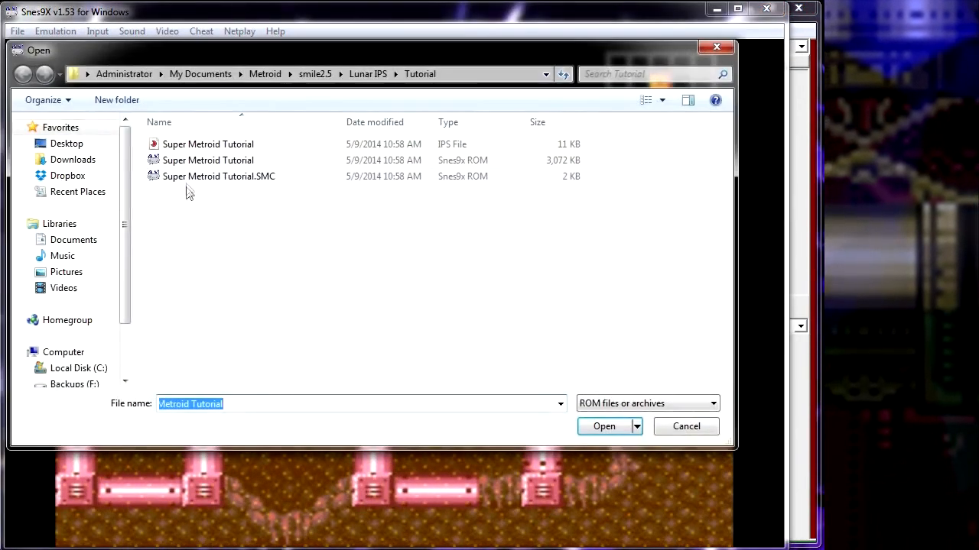
{"action": "left_click", "coordinate": [603, 426]}
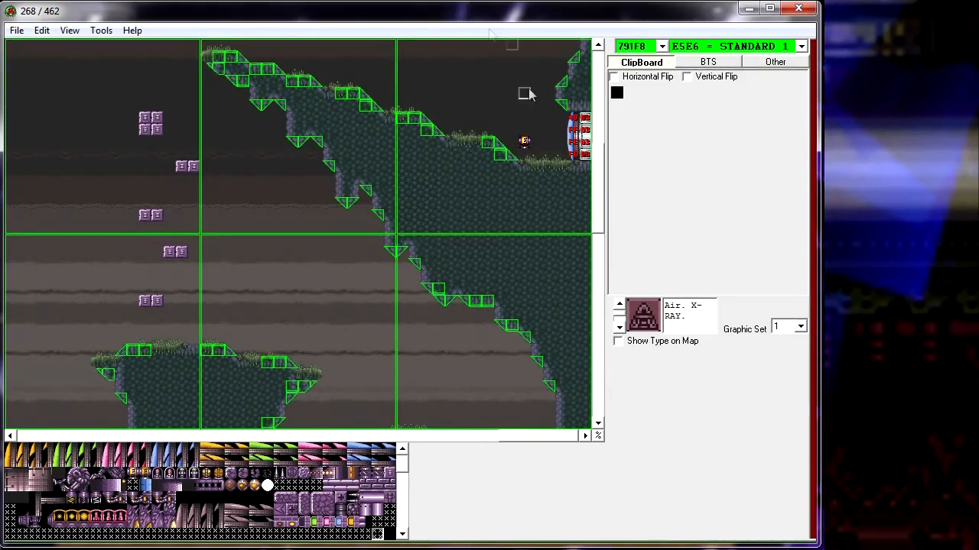
- Scroll down through room 791F8 in SMILE
{"action": "scroll", "scroll_direction": "down", "scroll_amount": 3}
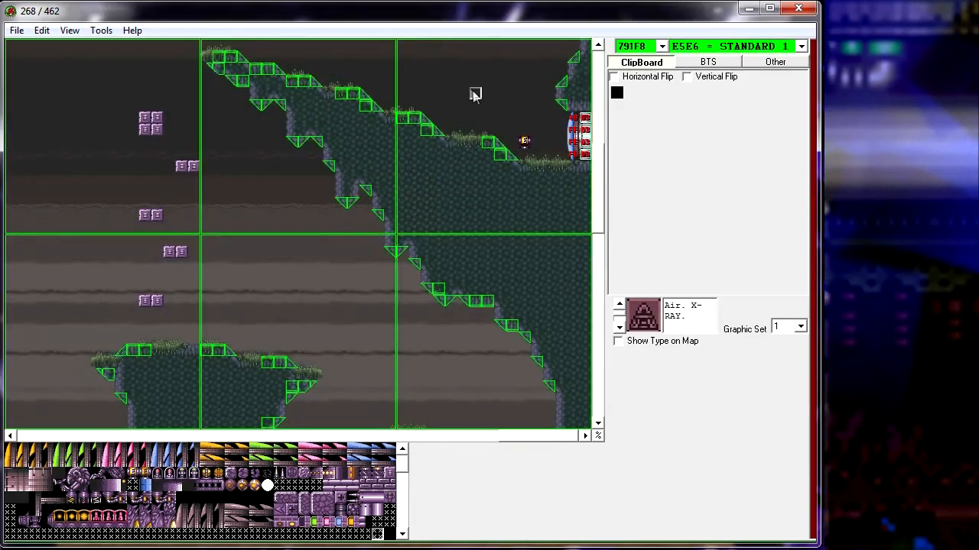
{"action": "mouse_move", "coordinate": [597, 145]}
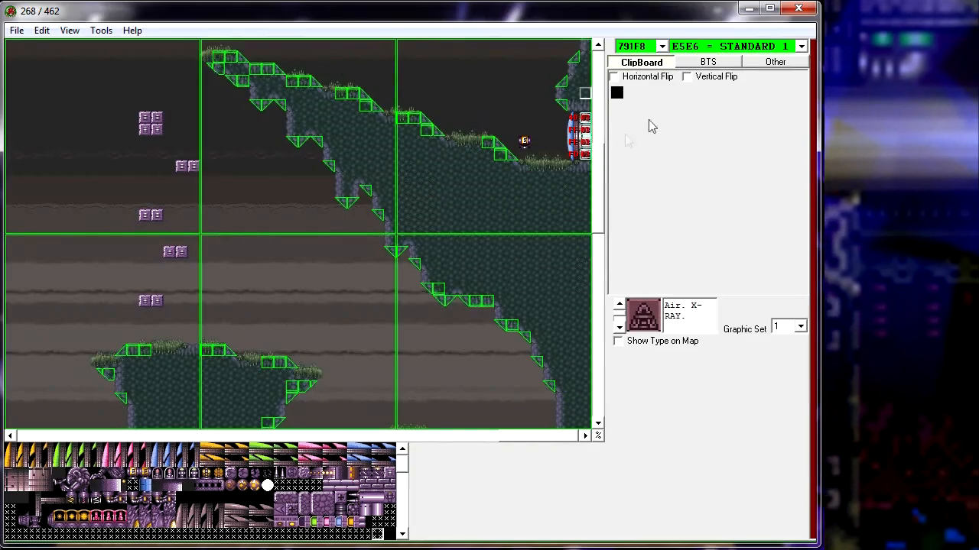
{"action": "mouse_move", "coordinate": [667, 147]}
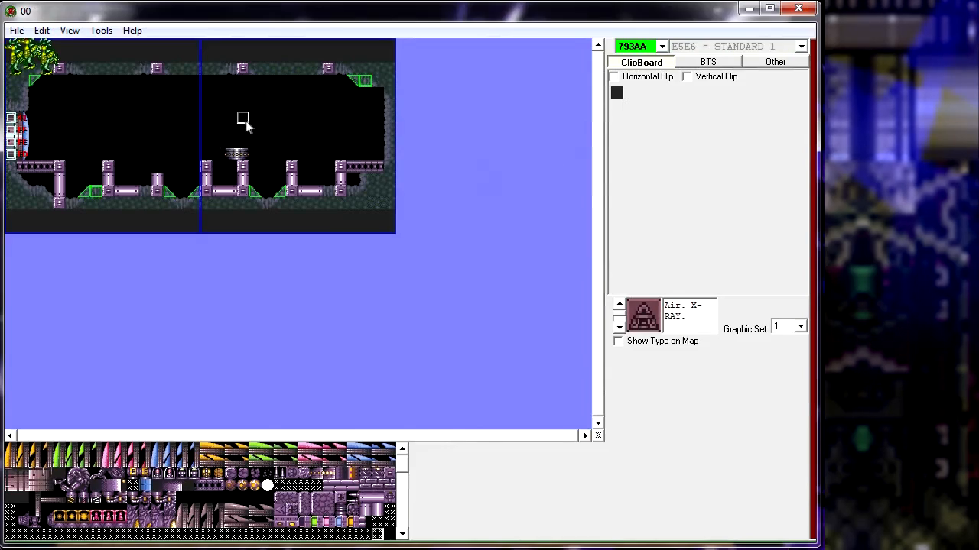
{"action": "mouse_move", "coordinate": [57, 138]}
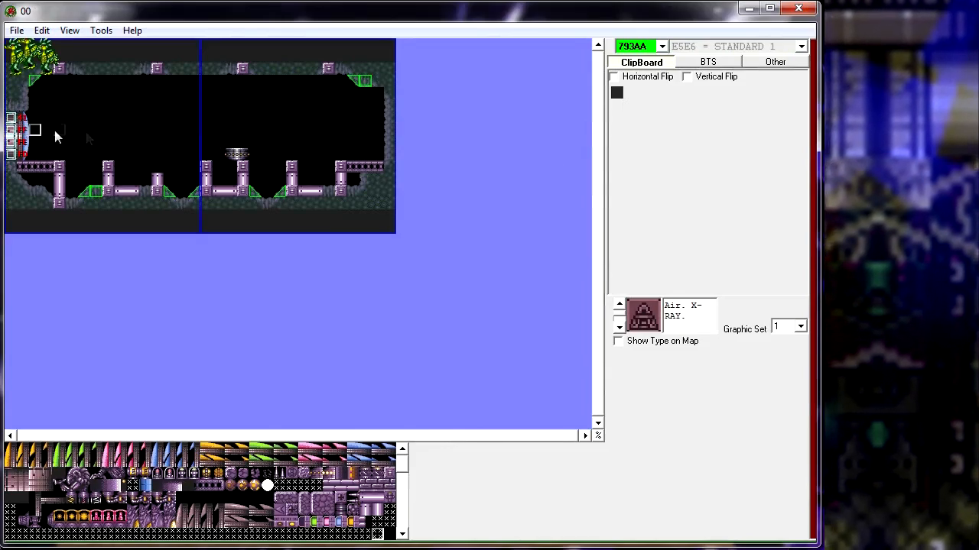
{"action": "mouse_move", "coordinate": [327, 130]}
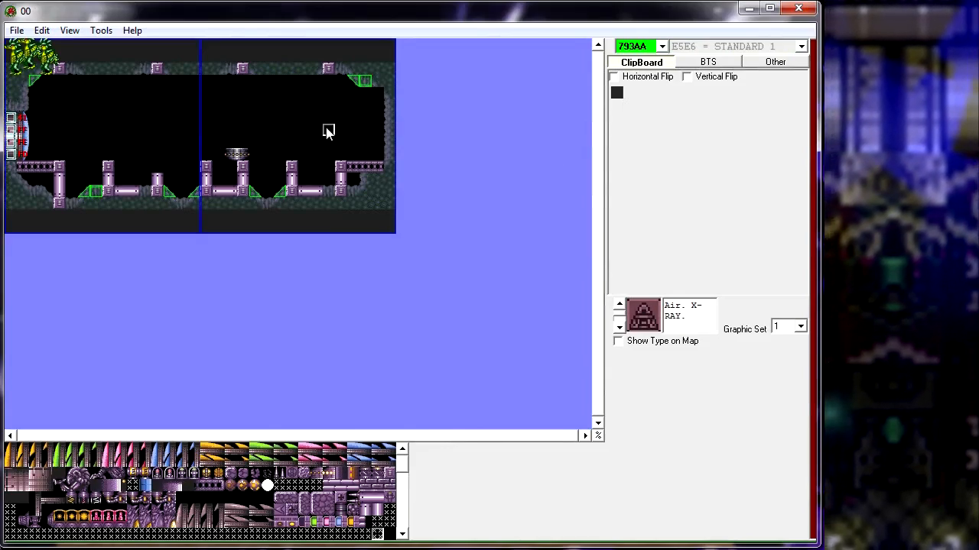
{"action": "mouse_move", "coordinate": [60, 132]}
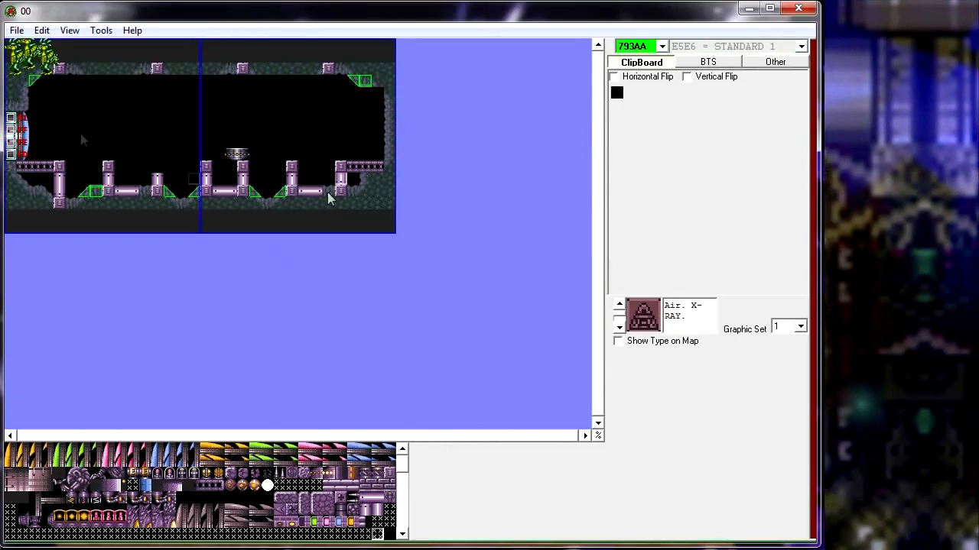
- Place Samus figures on room 793AA's floor near the right-hand pipes
{"action": "left_click", "coordinate": [16, 29]}
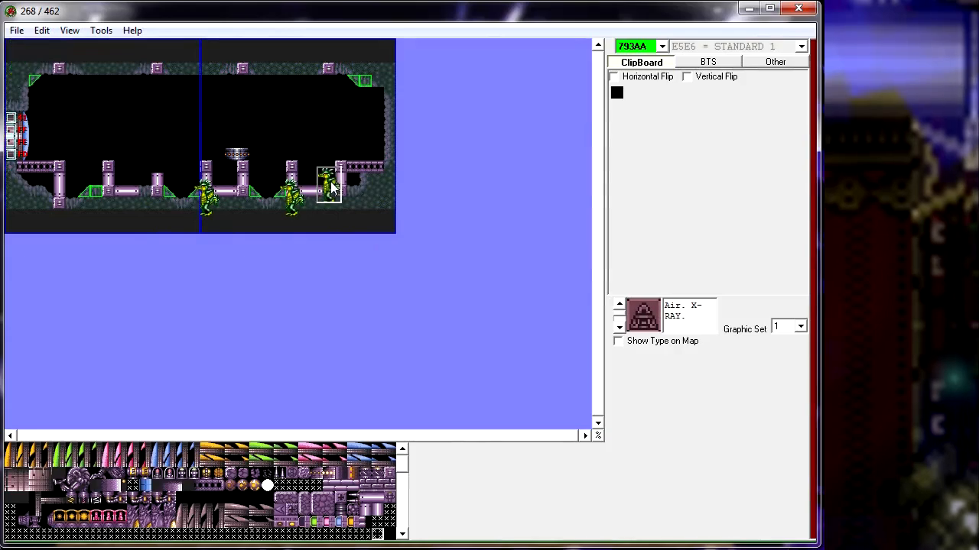
{"action": "left_click", "coordinate": [101, 29]}
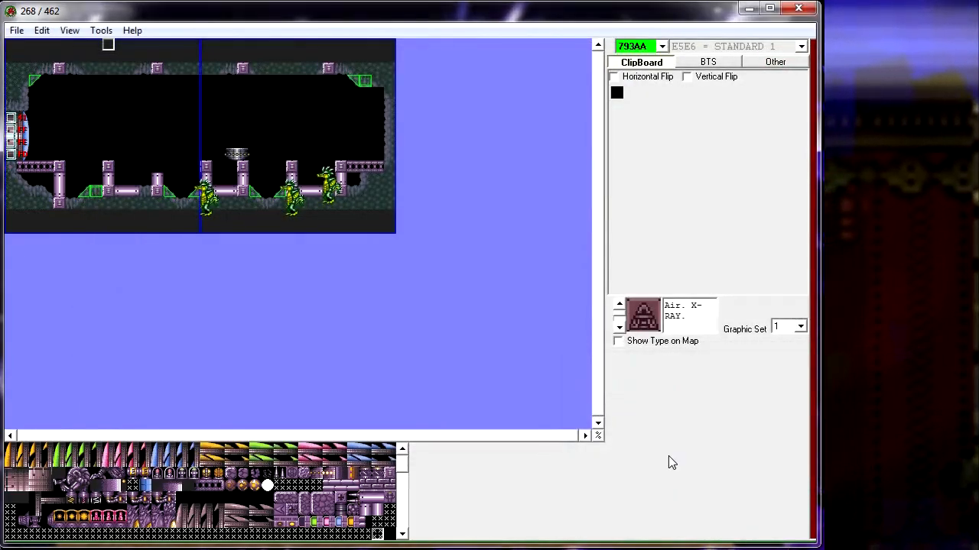
- Move the Samus figures to room 793AA's left end beside the door
{"action": "left_click", "coordinate": [16, 31]}
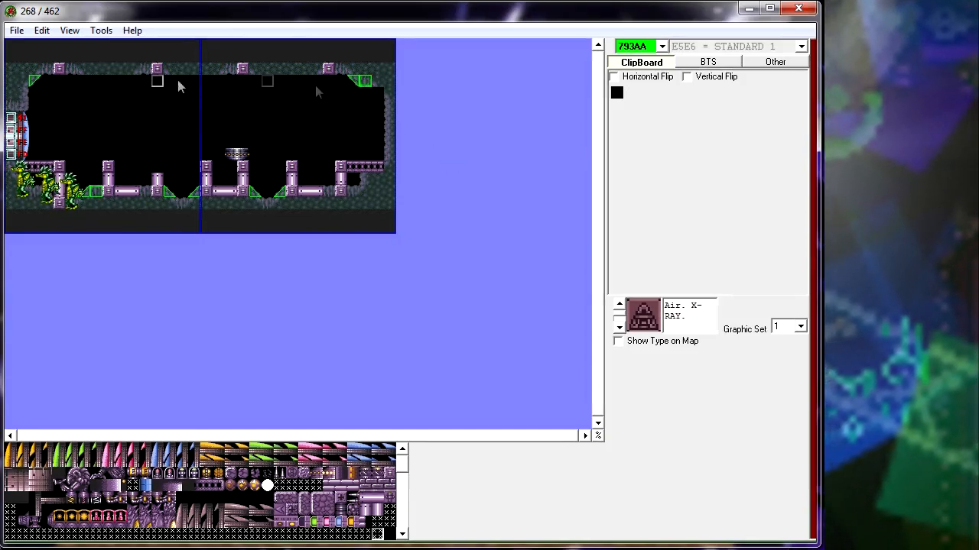
{"action": "mouse_move", "coordinate": [328, 130]}
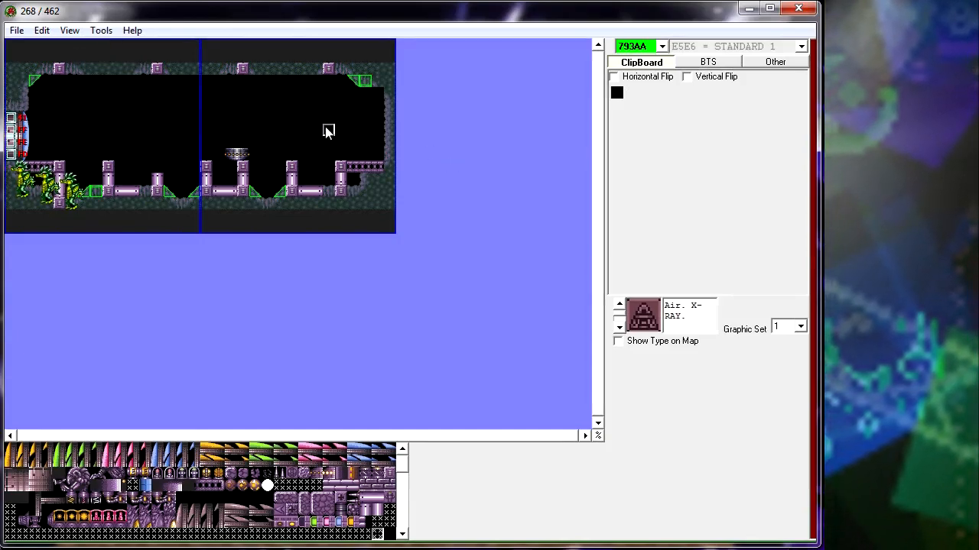